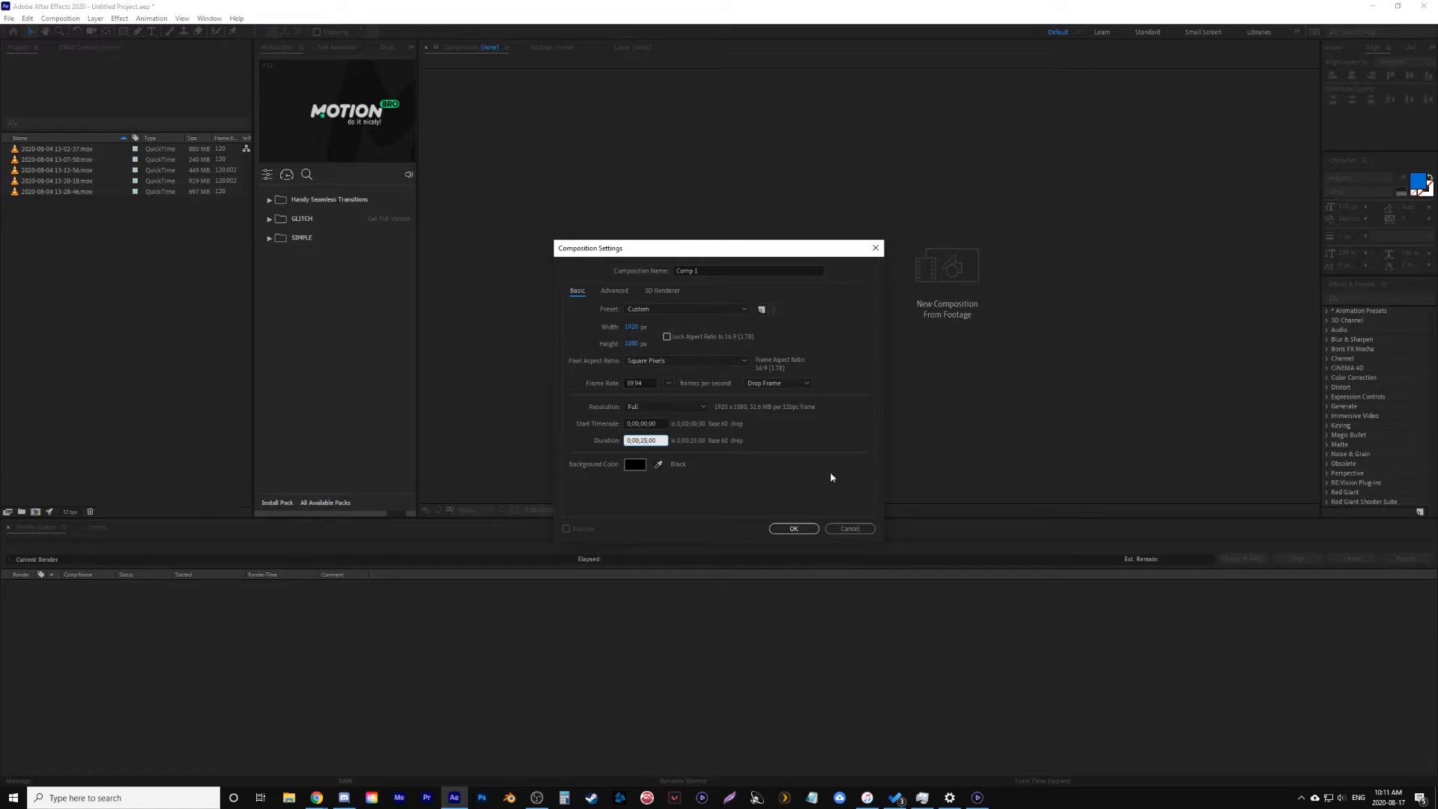
Confirm Composition Settings to create Comp 1 at 1920×1080.
click(791, 529)
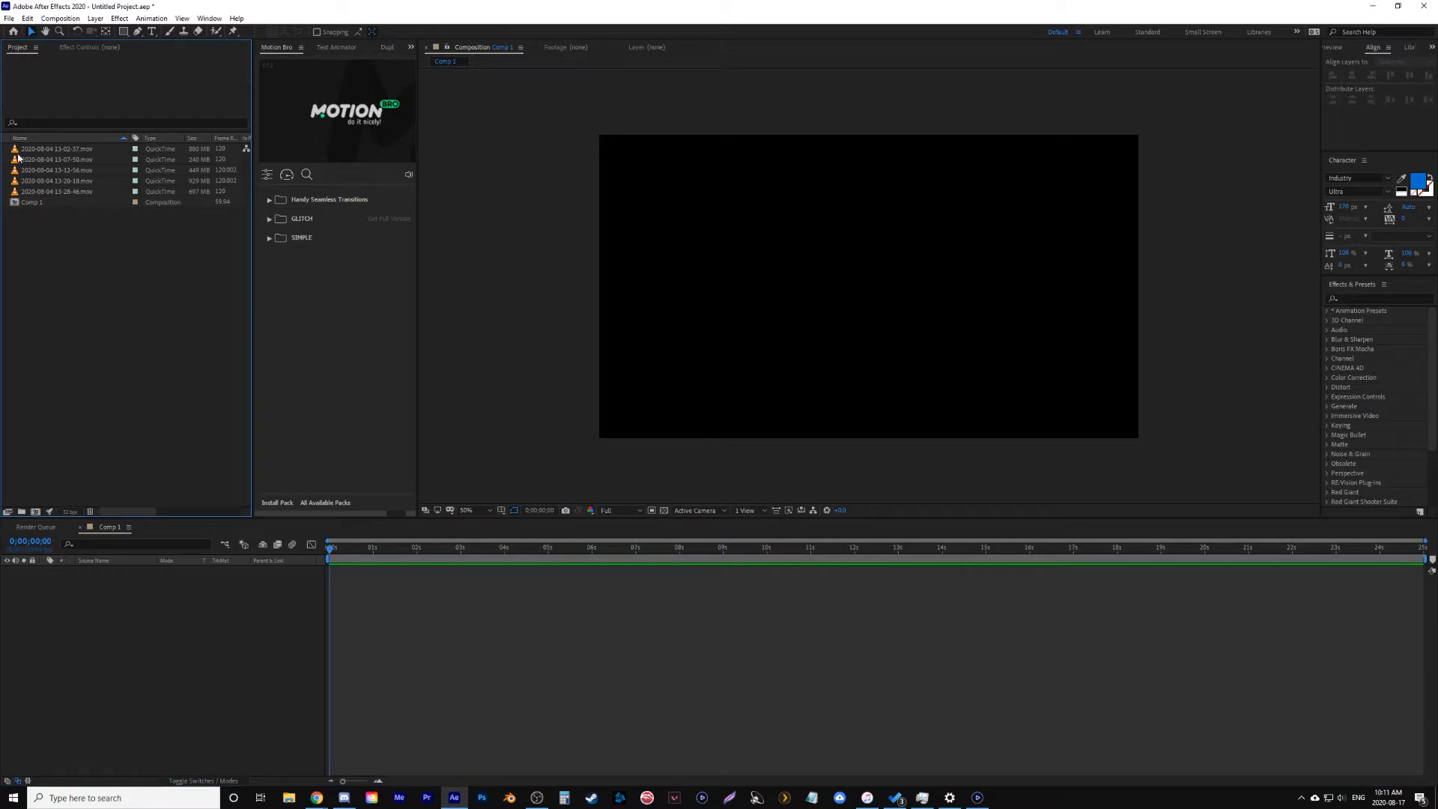
Preview the first gameplay clip, scrubbing through several moments of its footage.
double_click(57, 148)
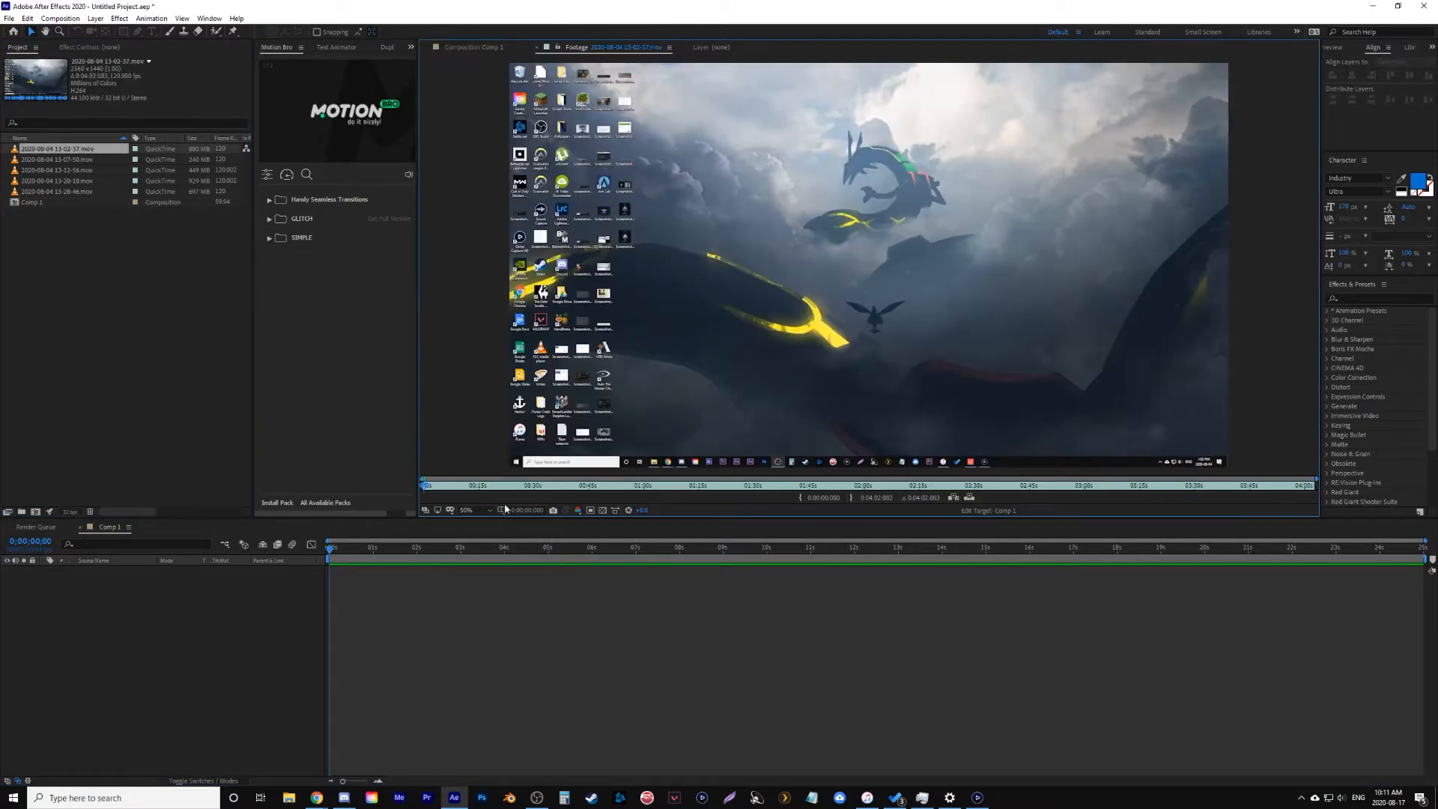
click(464, 484)
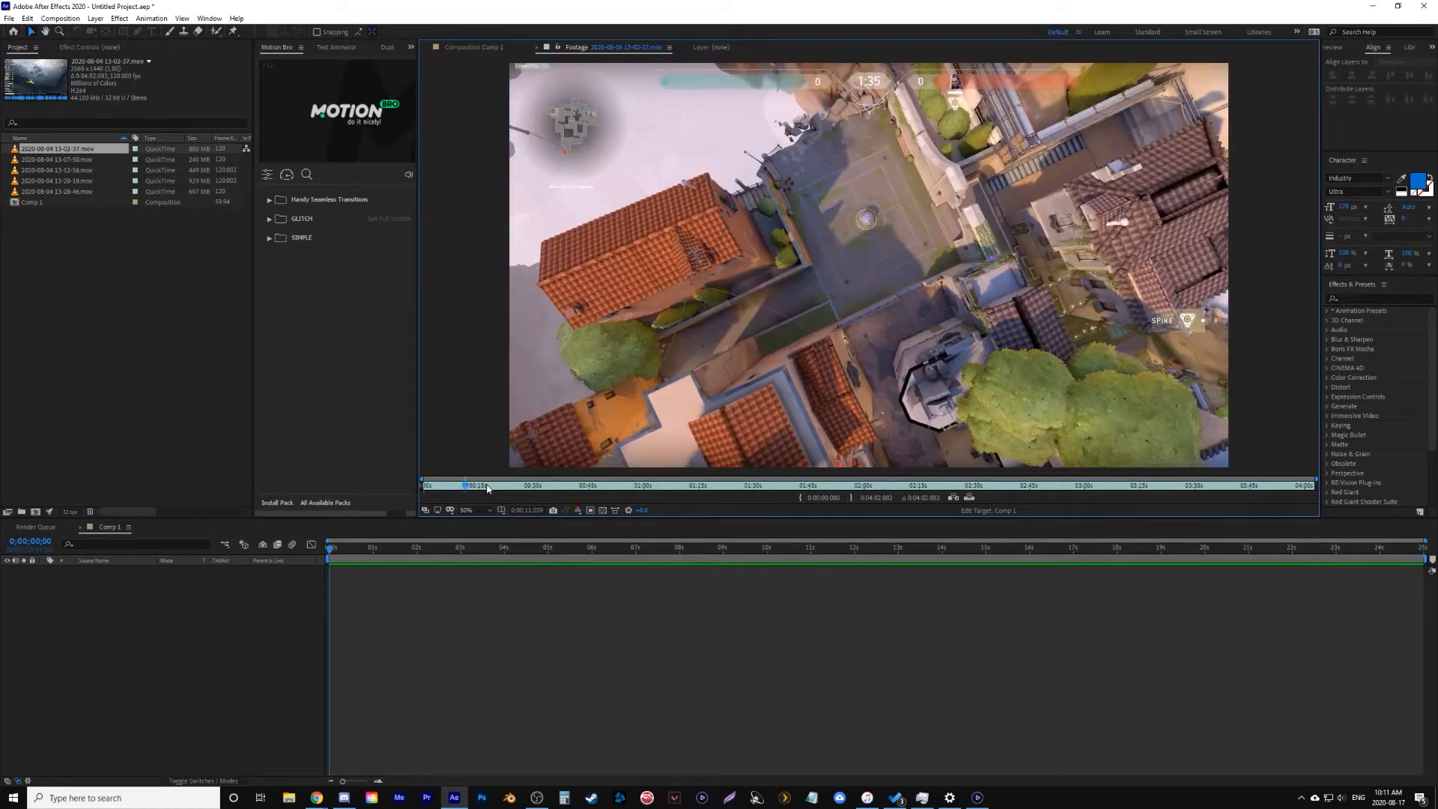
click(576, 484)
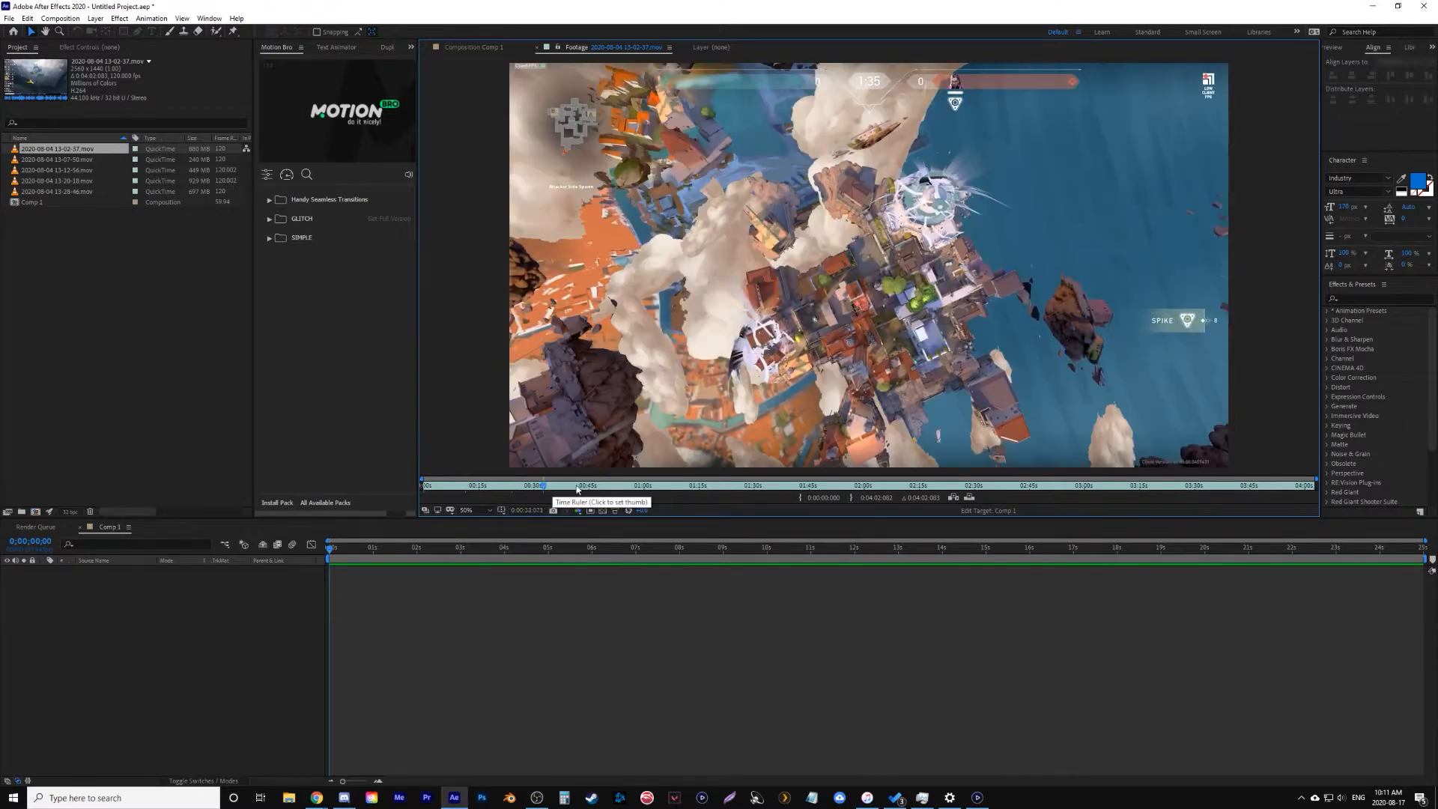
click(644, 484)
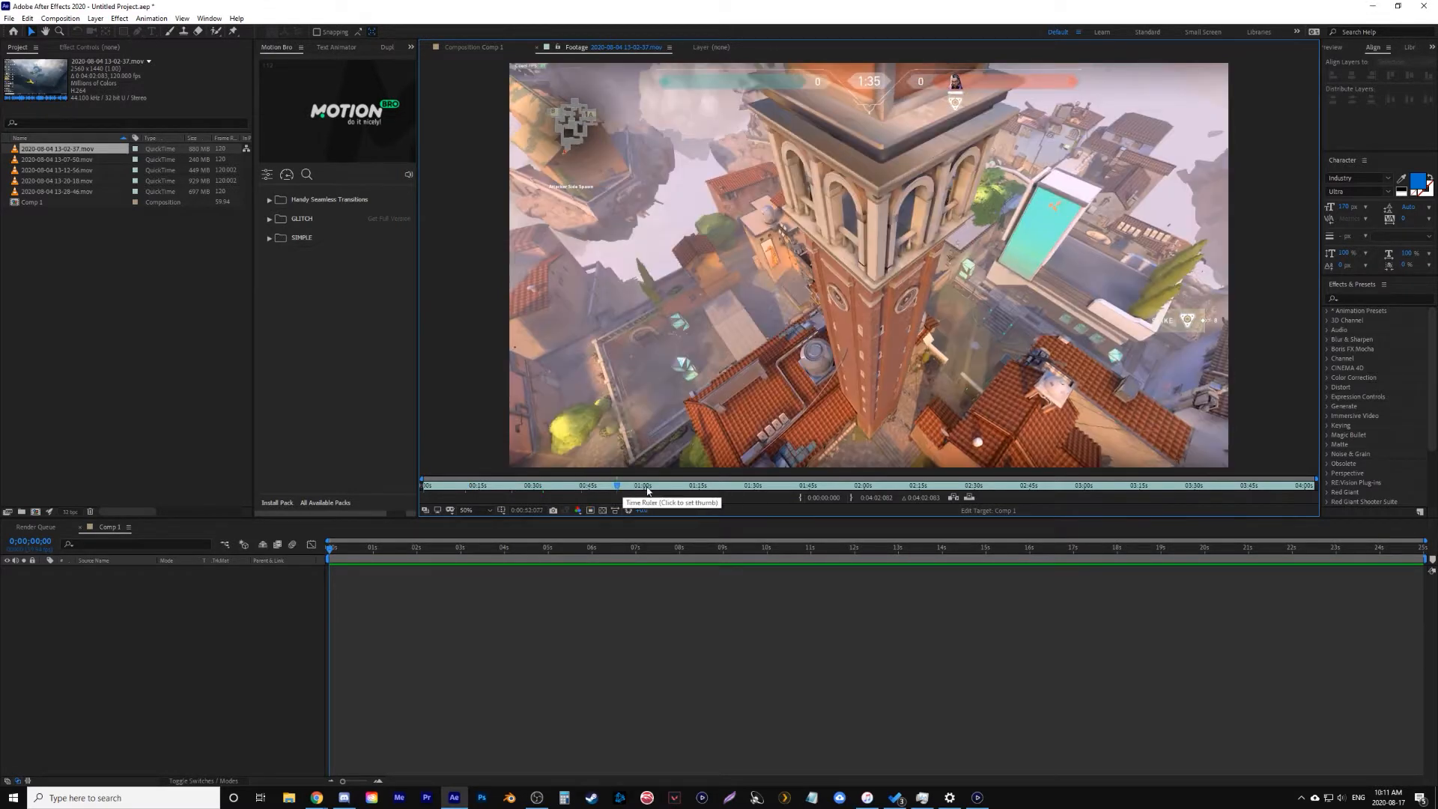
click(702, 484)
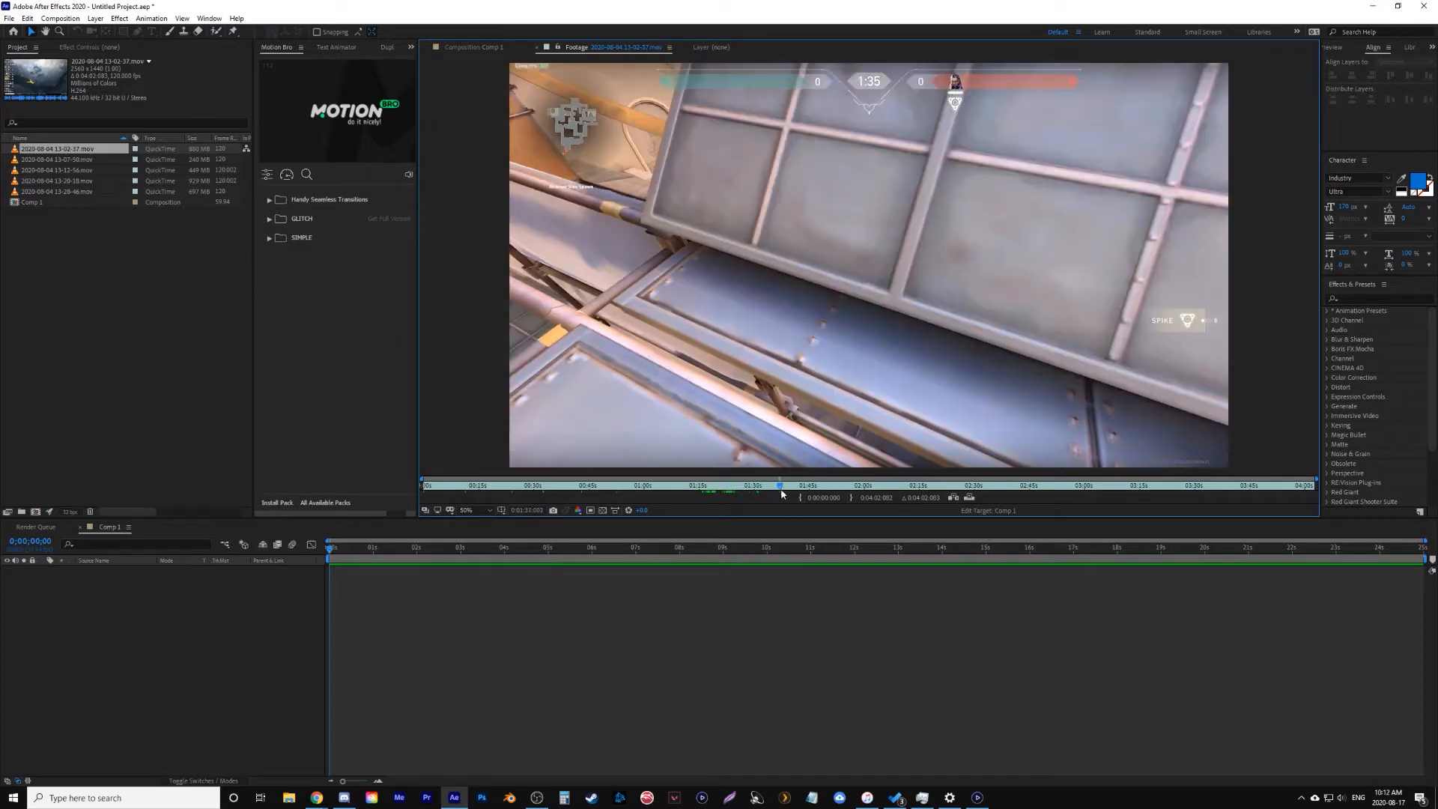
drag(779, 484, 794, 484)
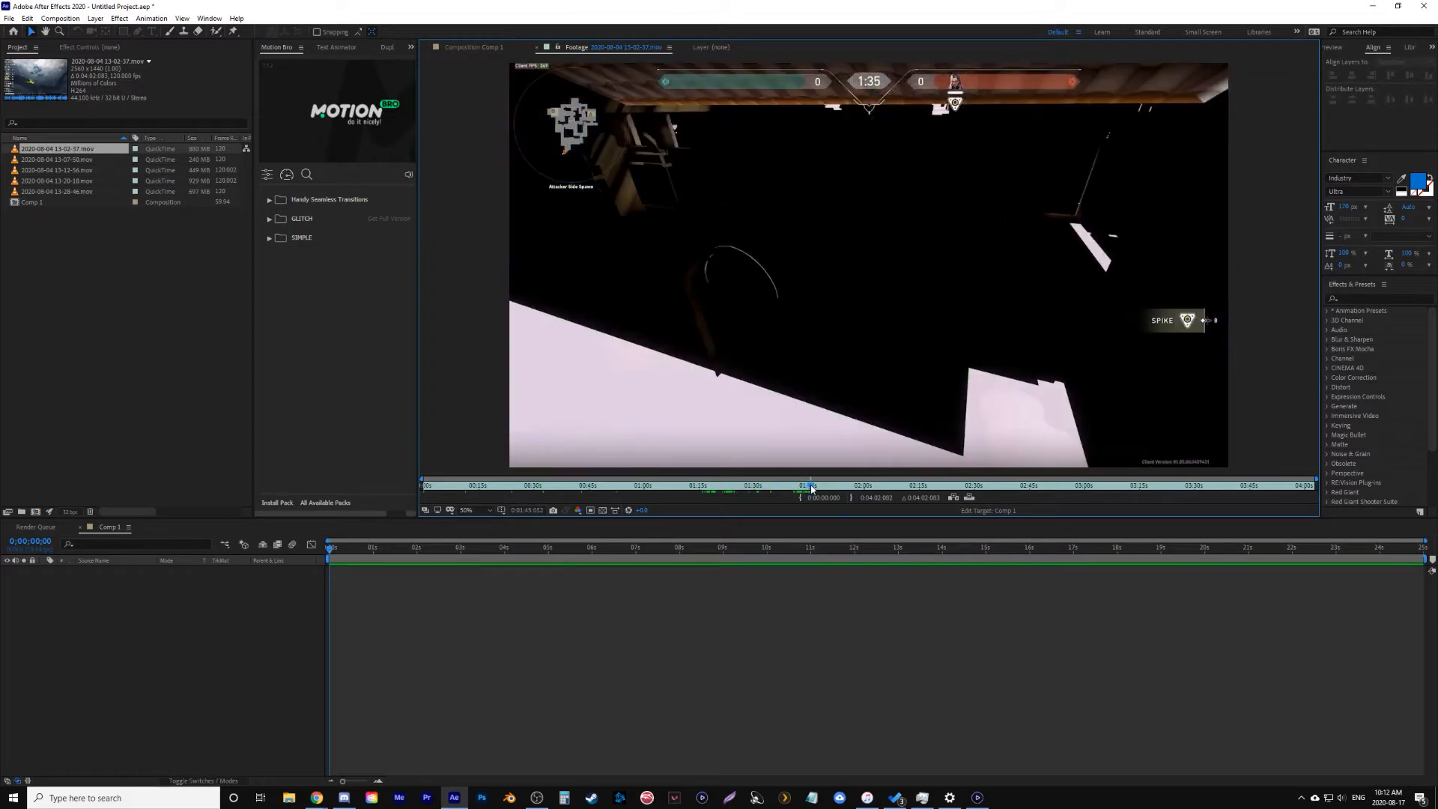
click(815, 484)
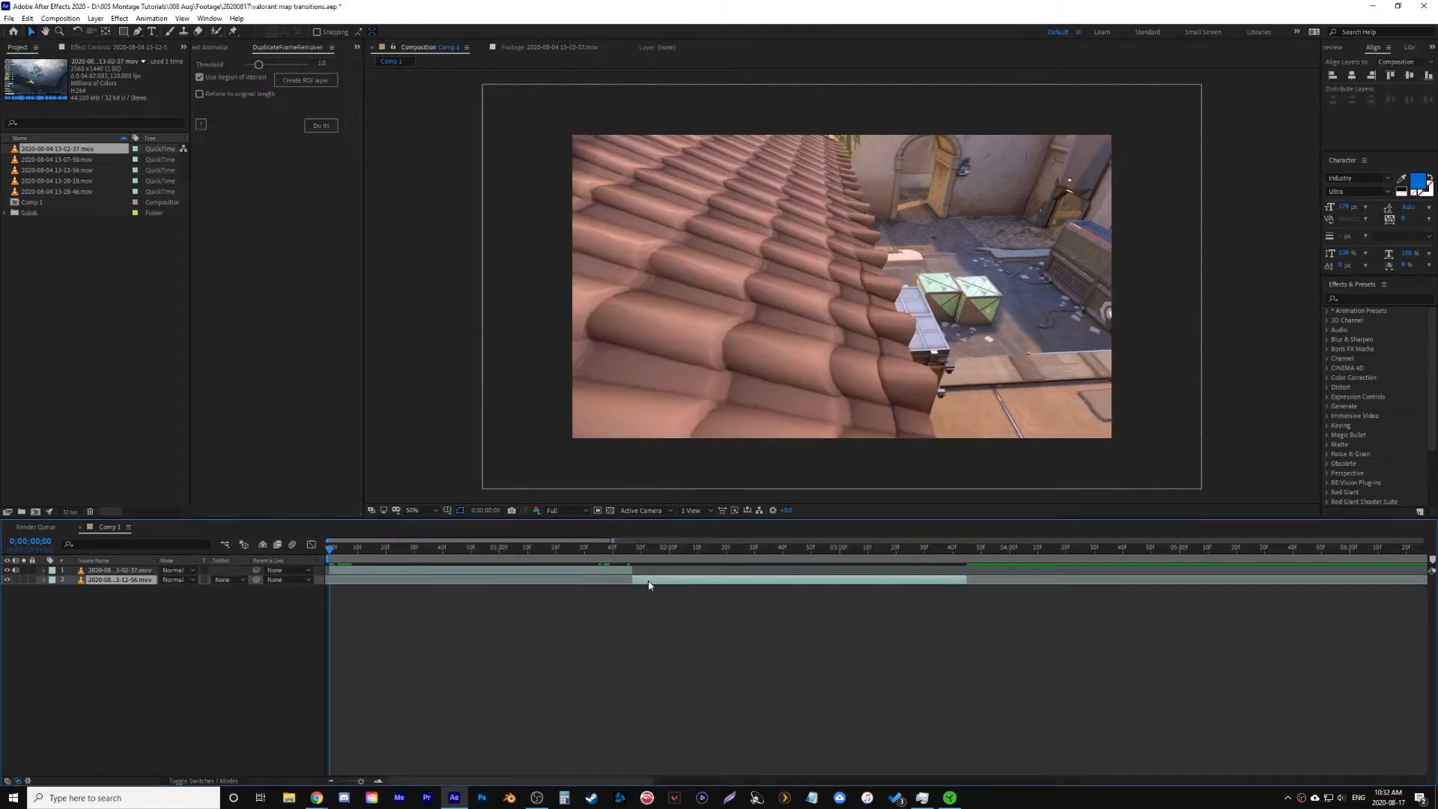
Pre-compose the first clip with all attributes moved and remove its duplicate frames.
click(120, 570)
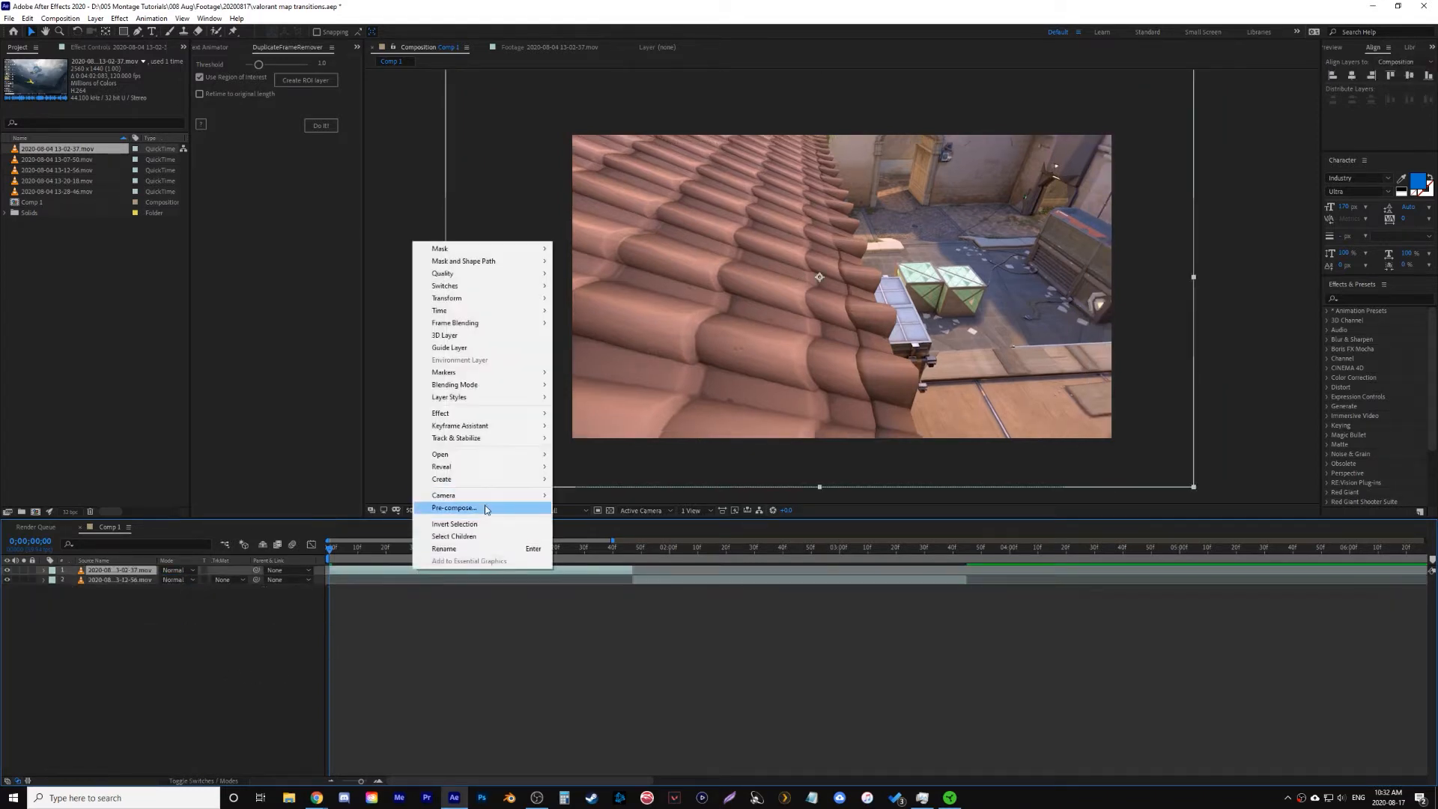
click(452, 508)
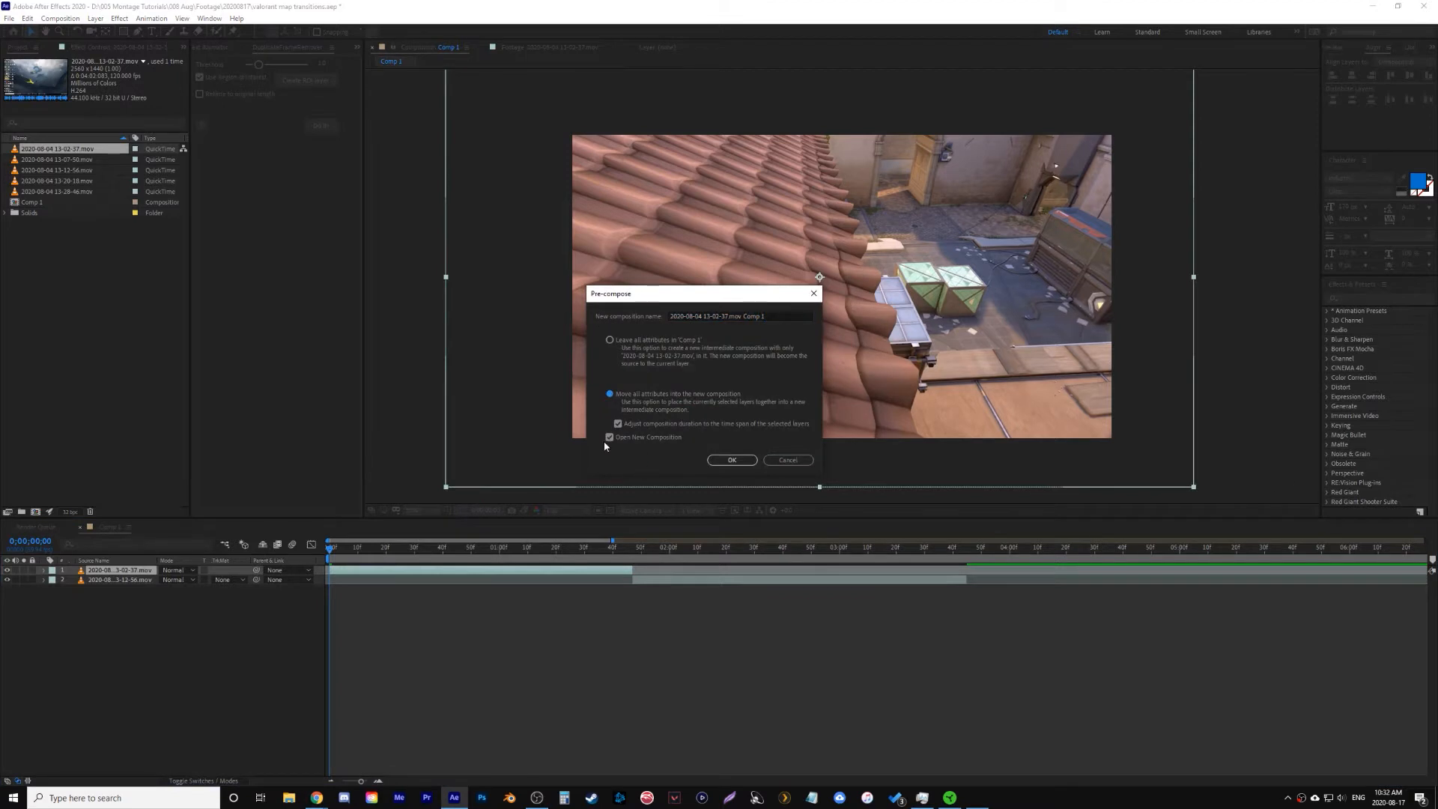
click(731, 460)
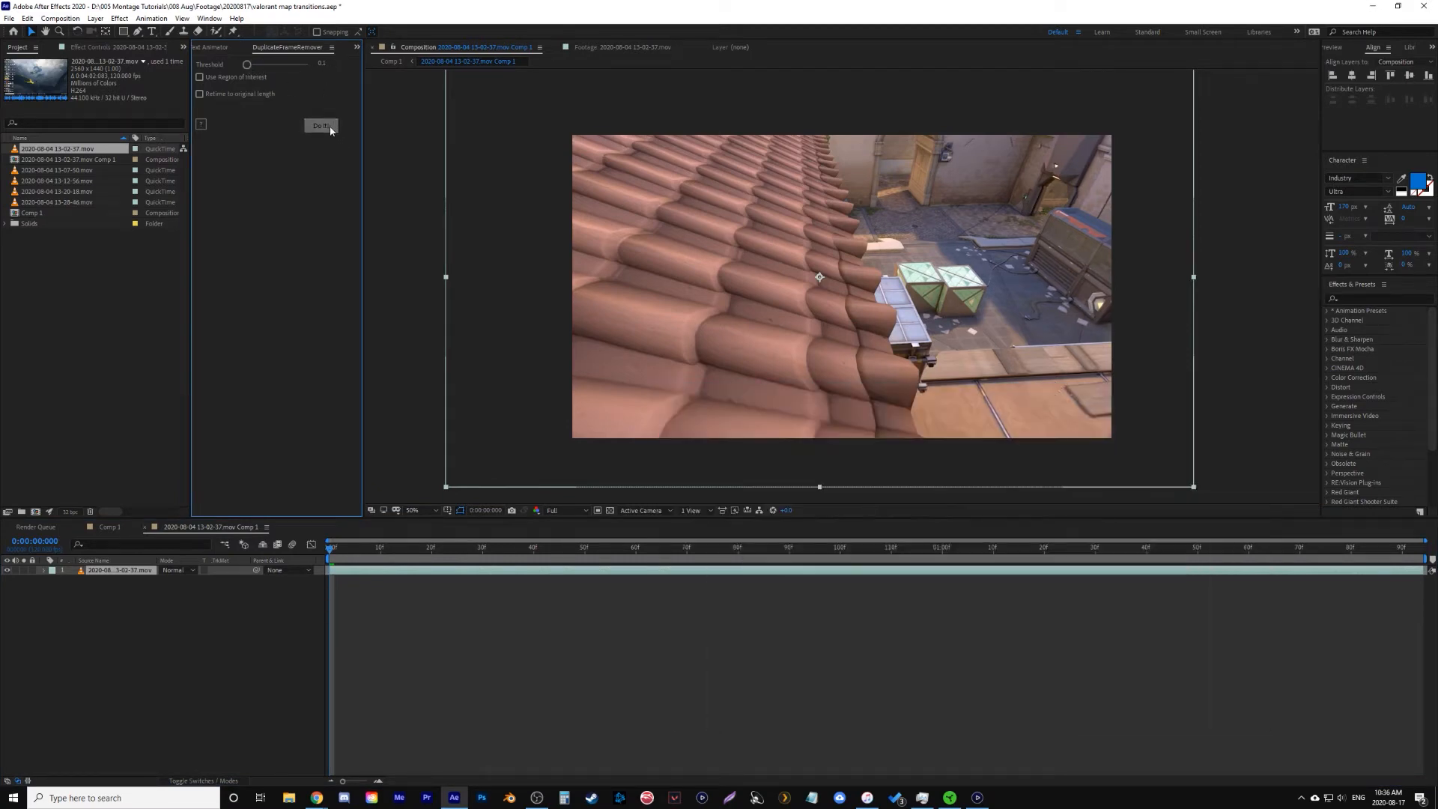
click(321, 126)
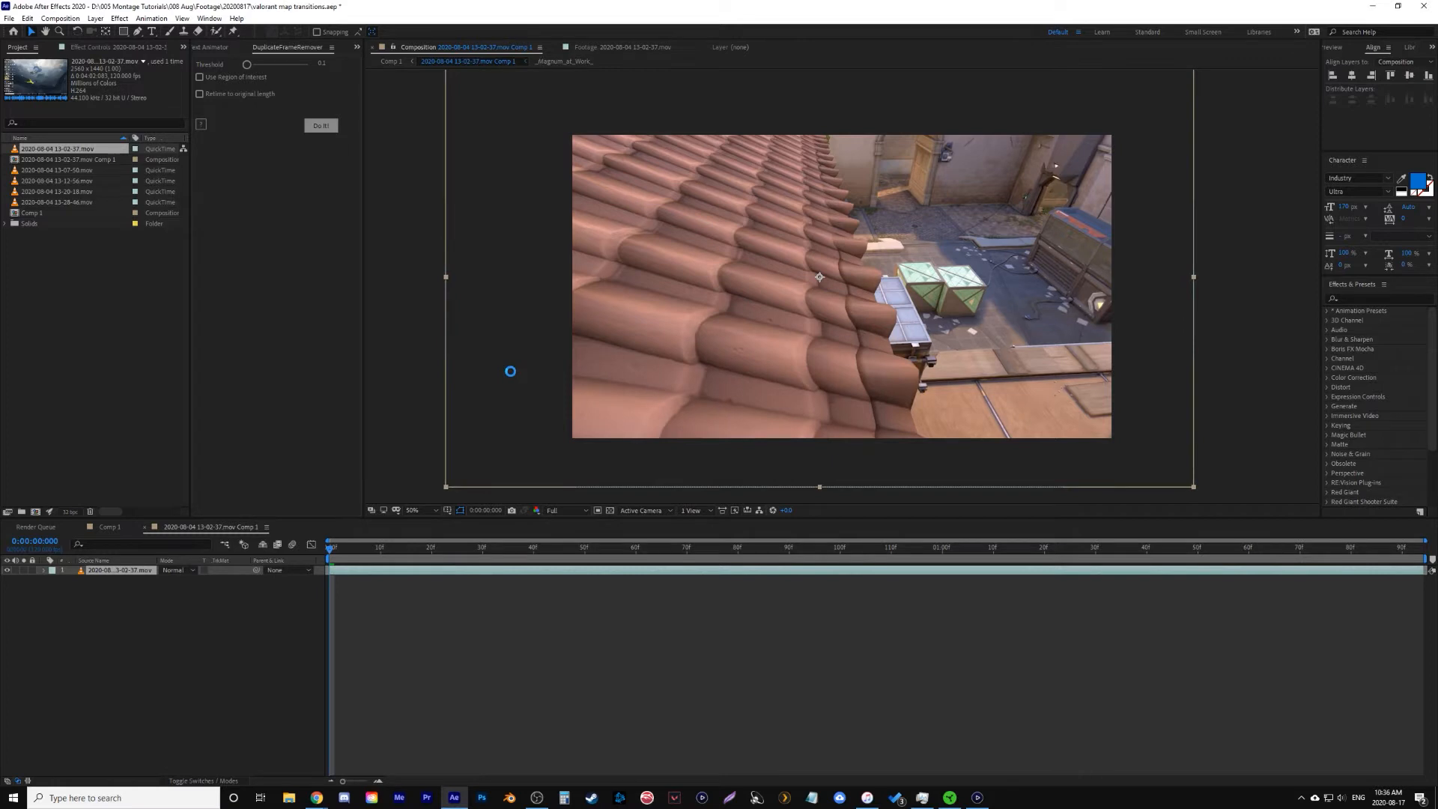
click(320, 126)
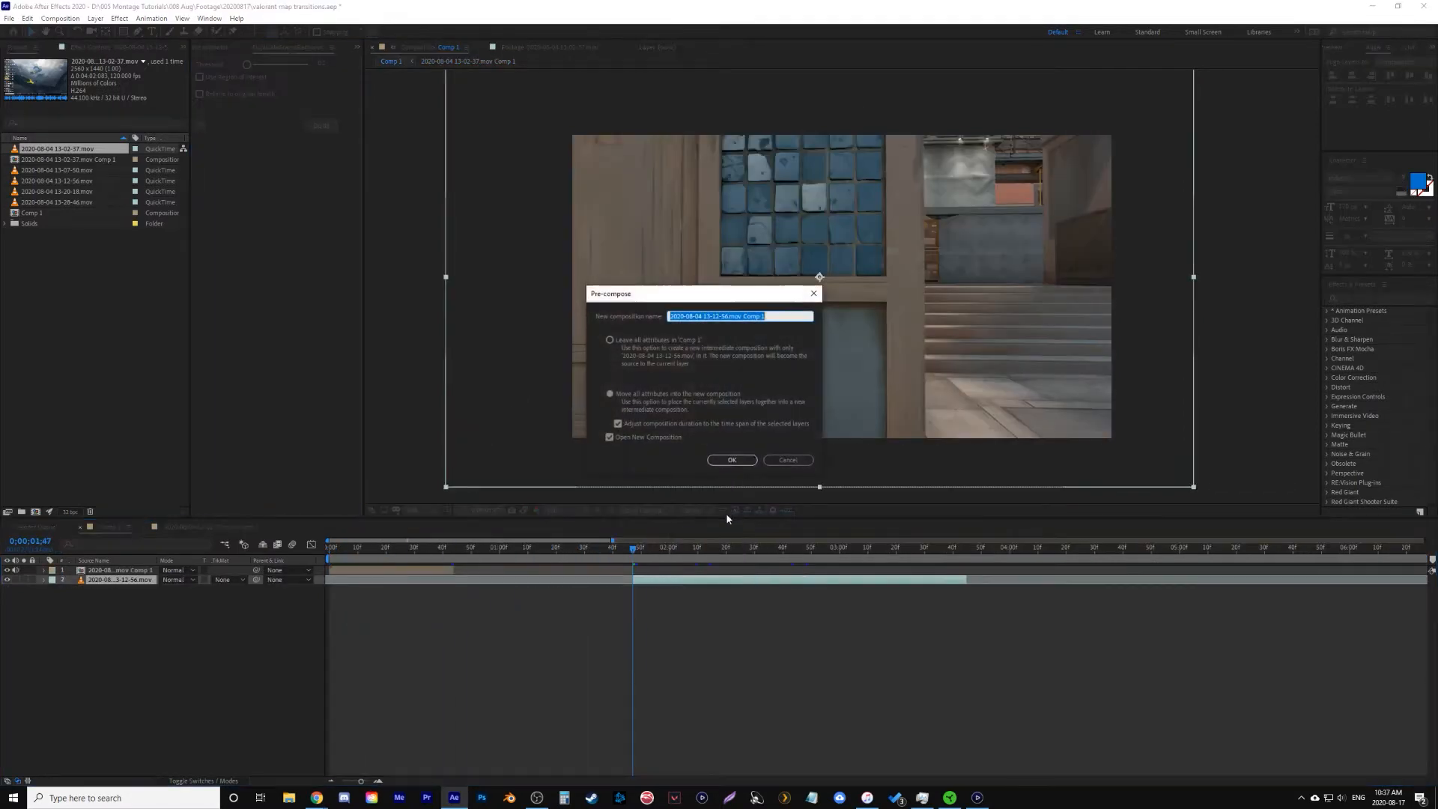
Pre-compose the second clip into its own composition and remove its duplicate frames.
click(731, 460)
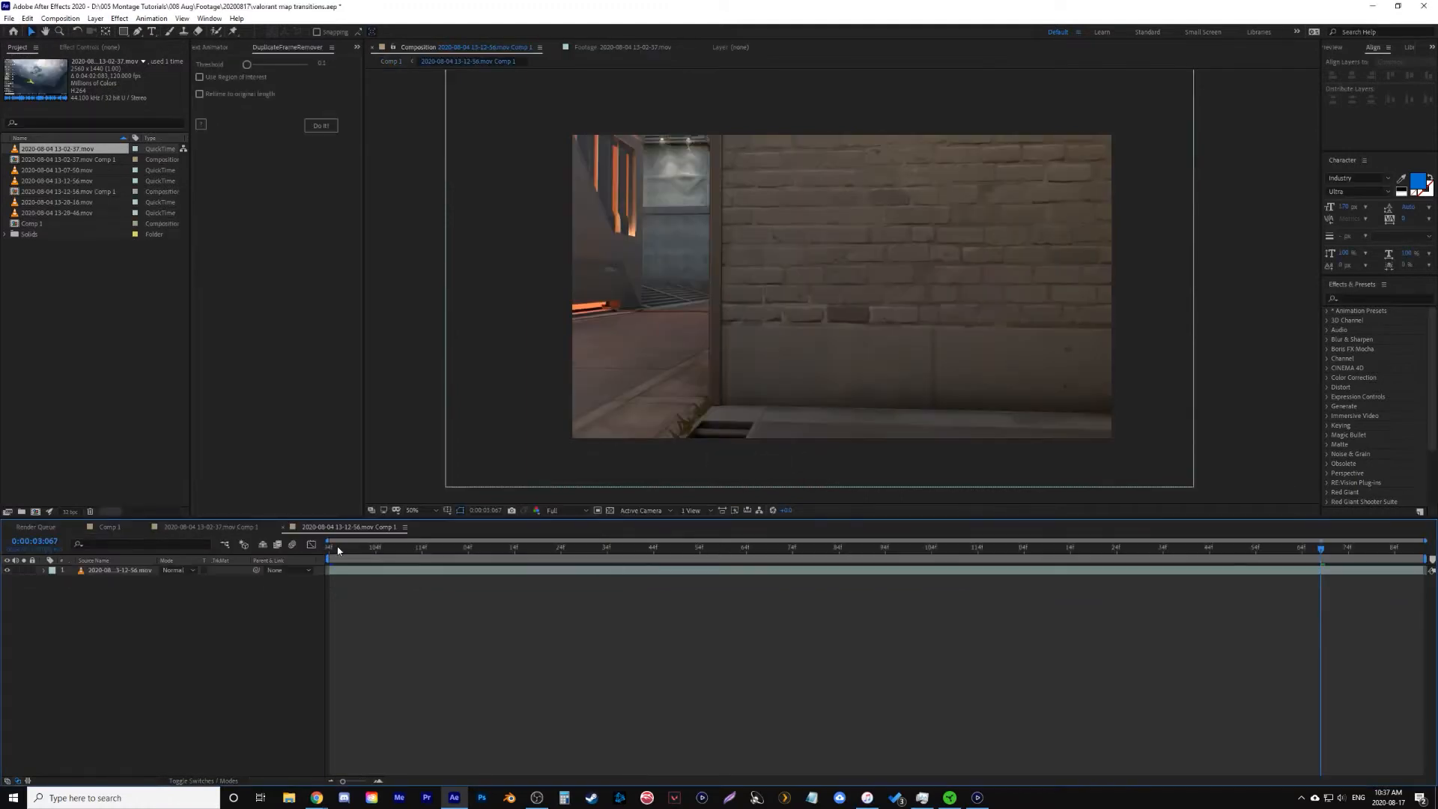
click(321, 124)
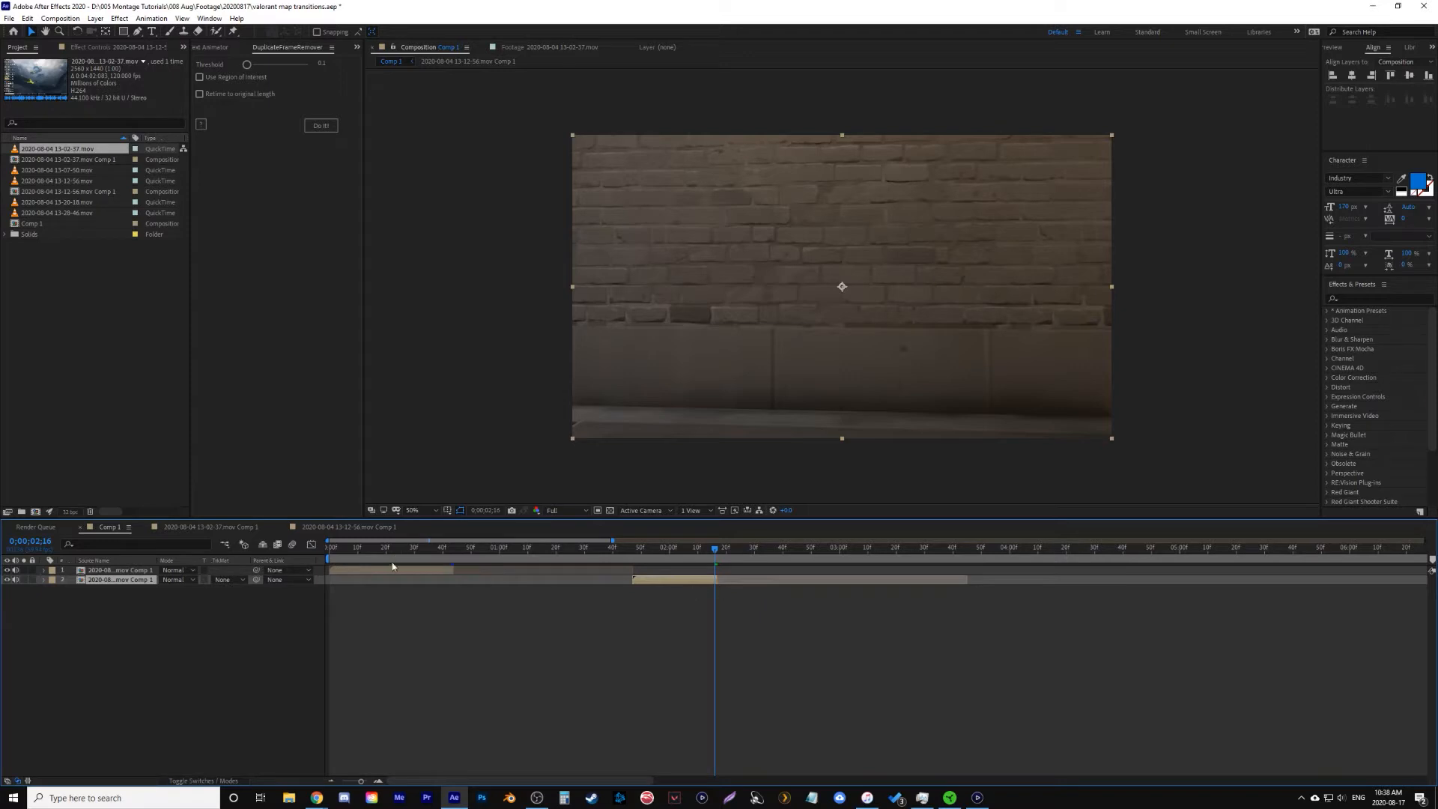
Apply a Time Stretch with a new Stretch Factor to the nested clip.
right_click(391, 566)
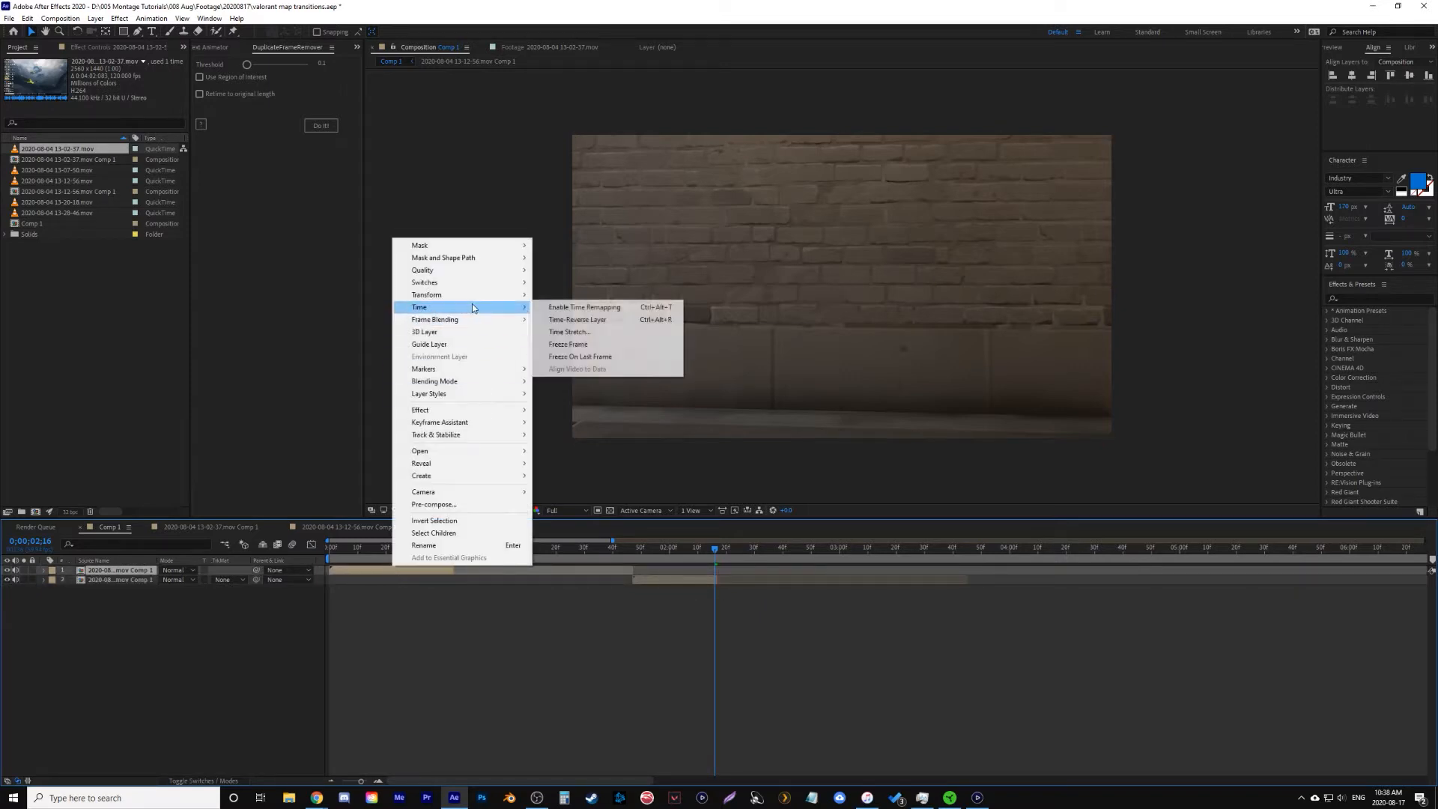
click(568, 331)
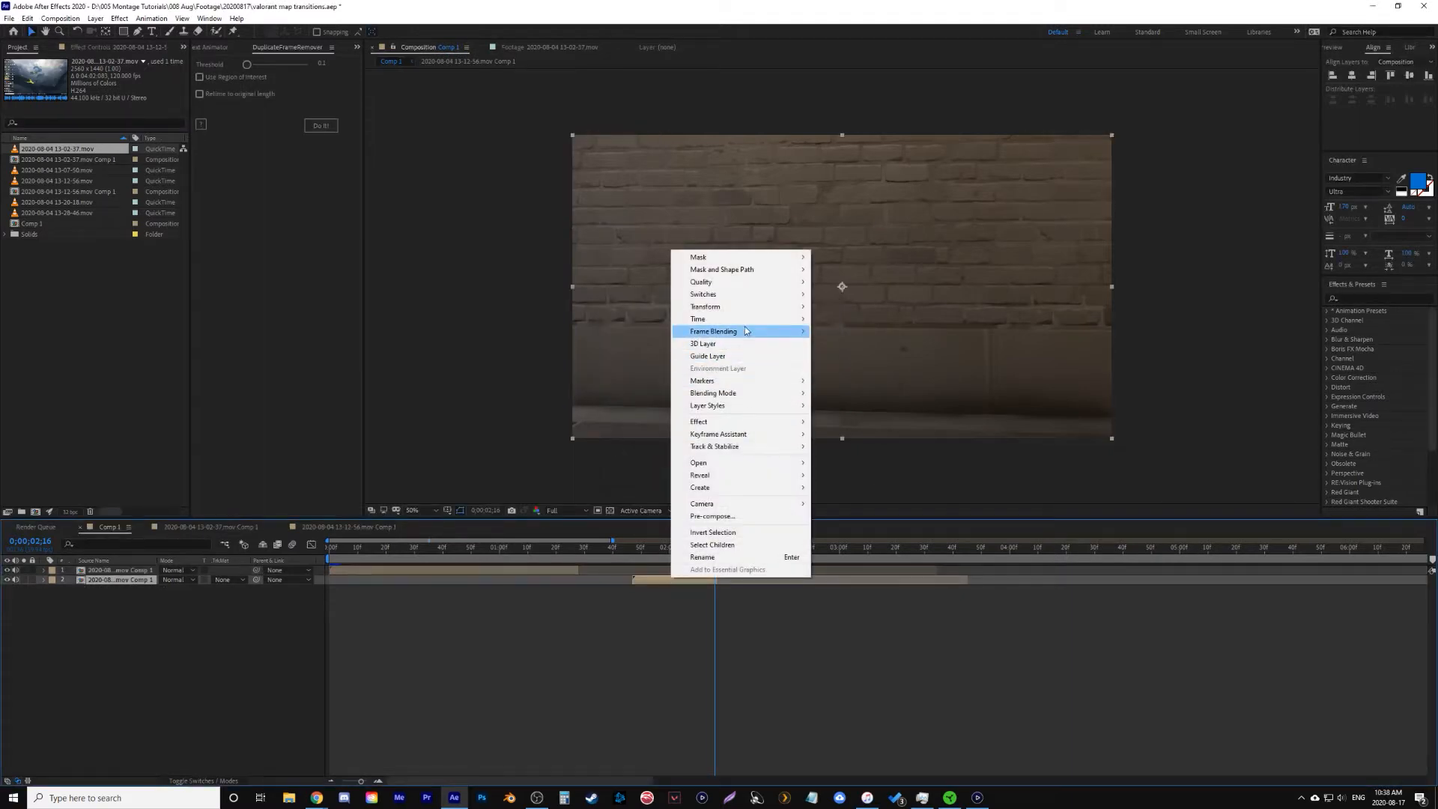
mouse_move(696, 317)
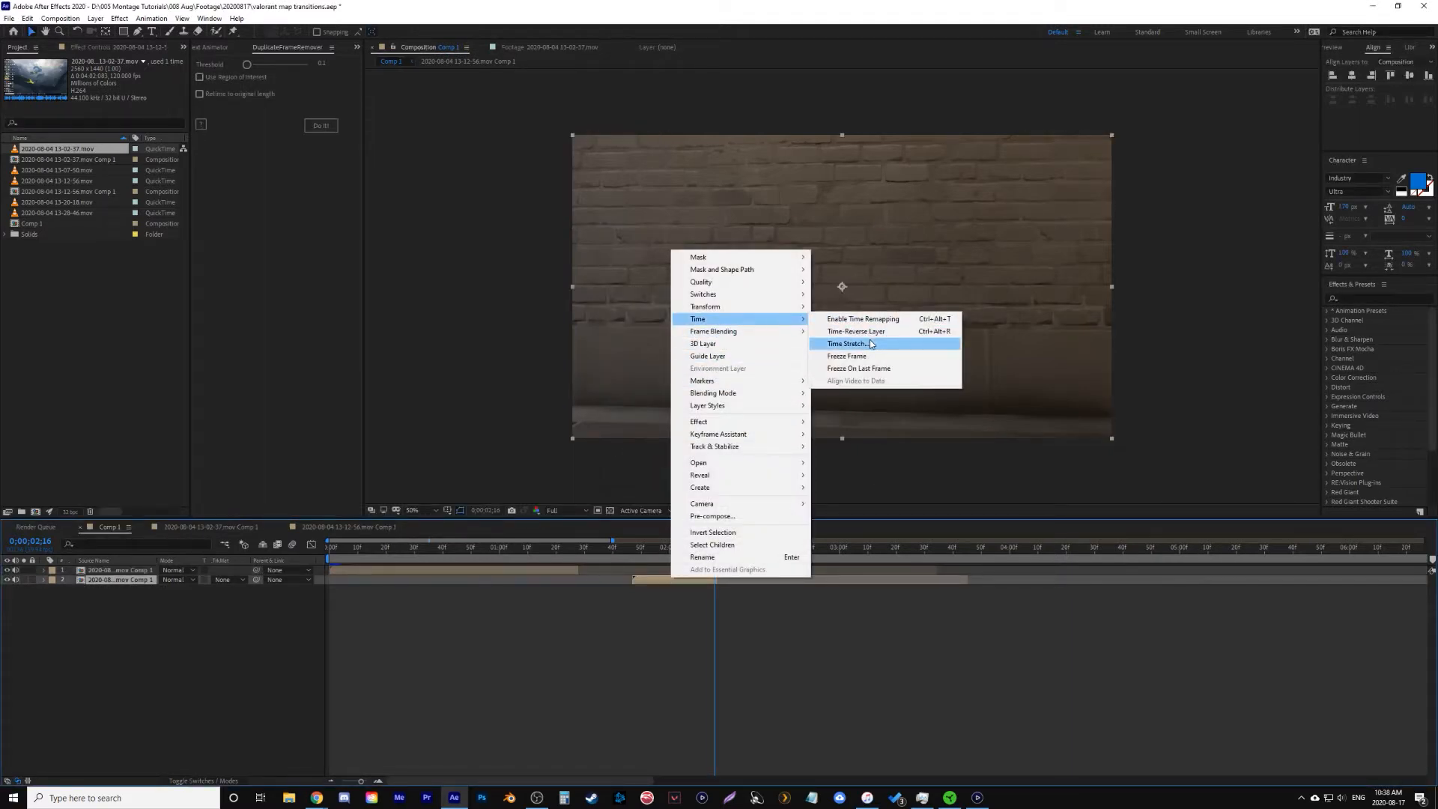
click(846, 343)
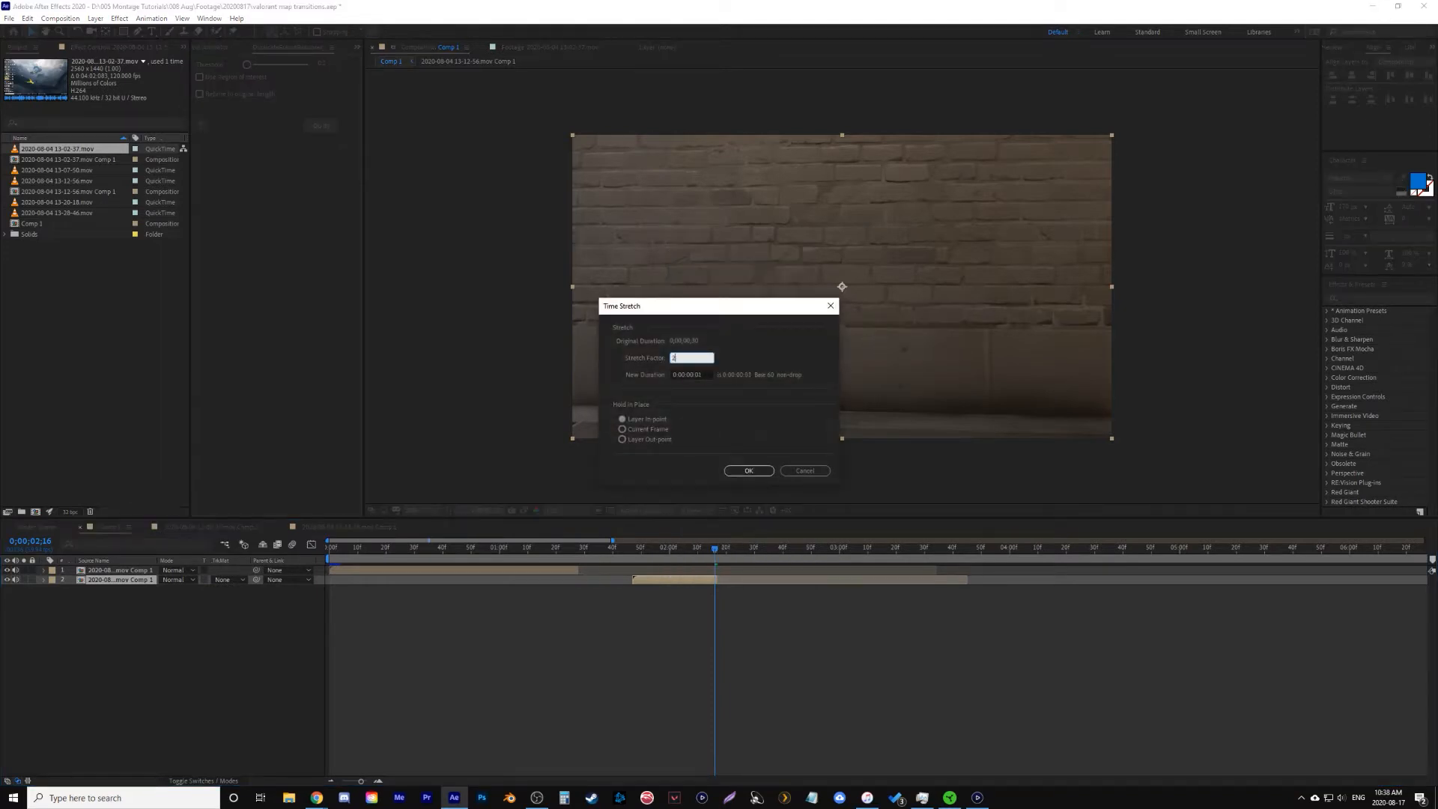
click(749, 470)
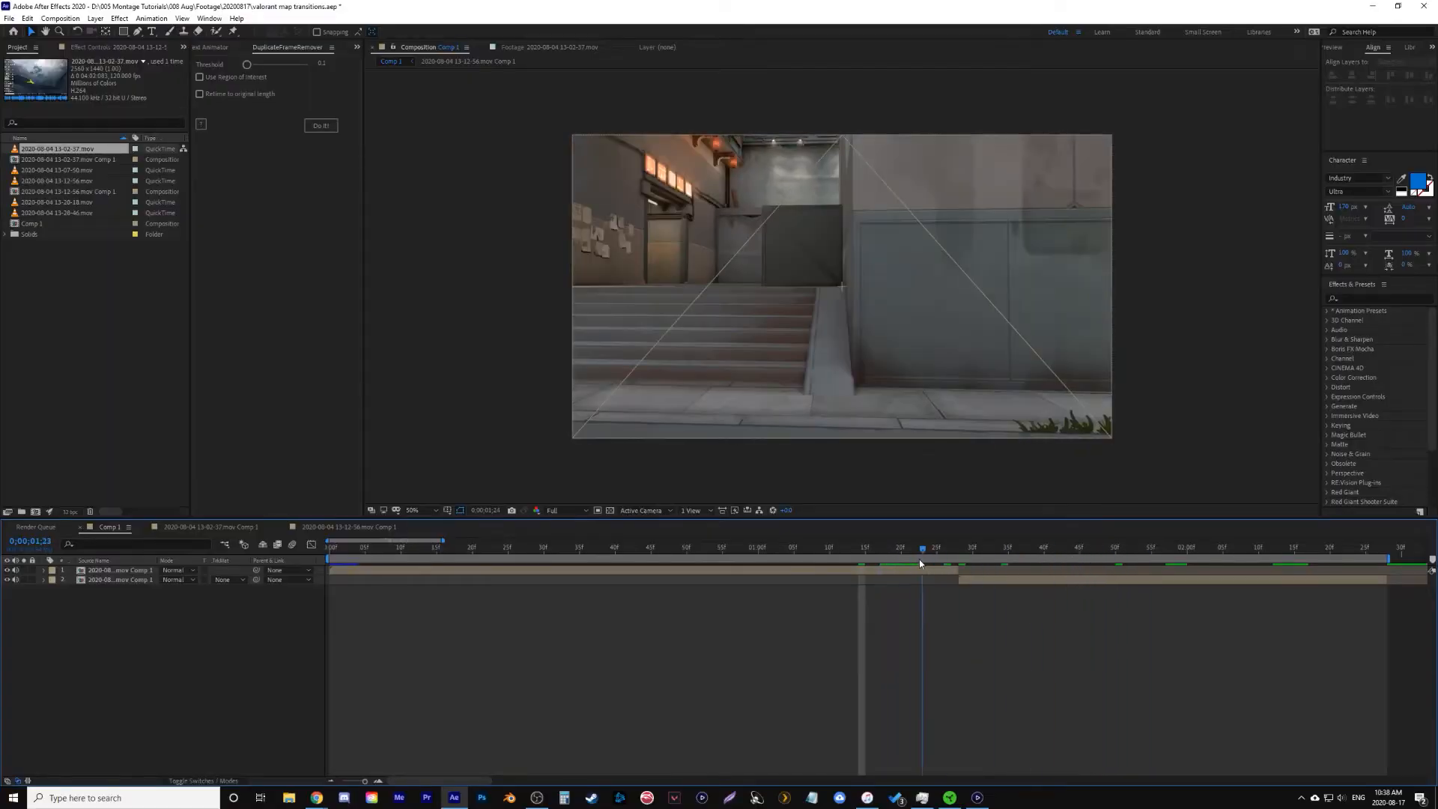
Keyframe Twixtor Pro Speed % on the first clip, starting at 400, for a speed ramp.
drag(921, 547, 886, 547)
text(twix)
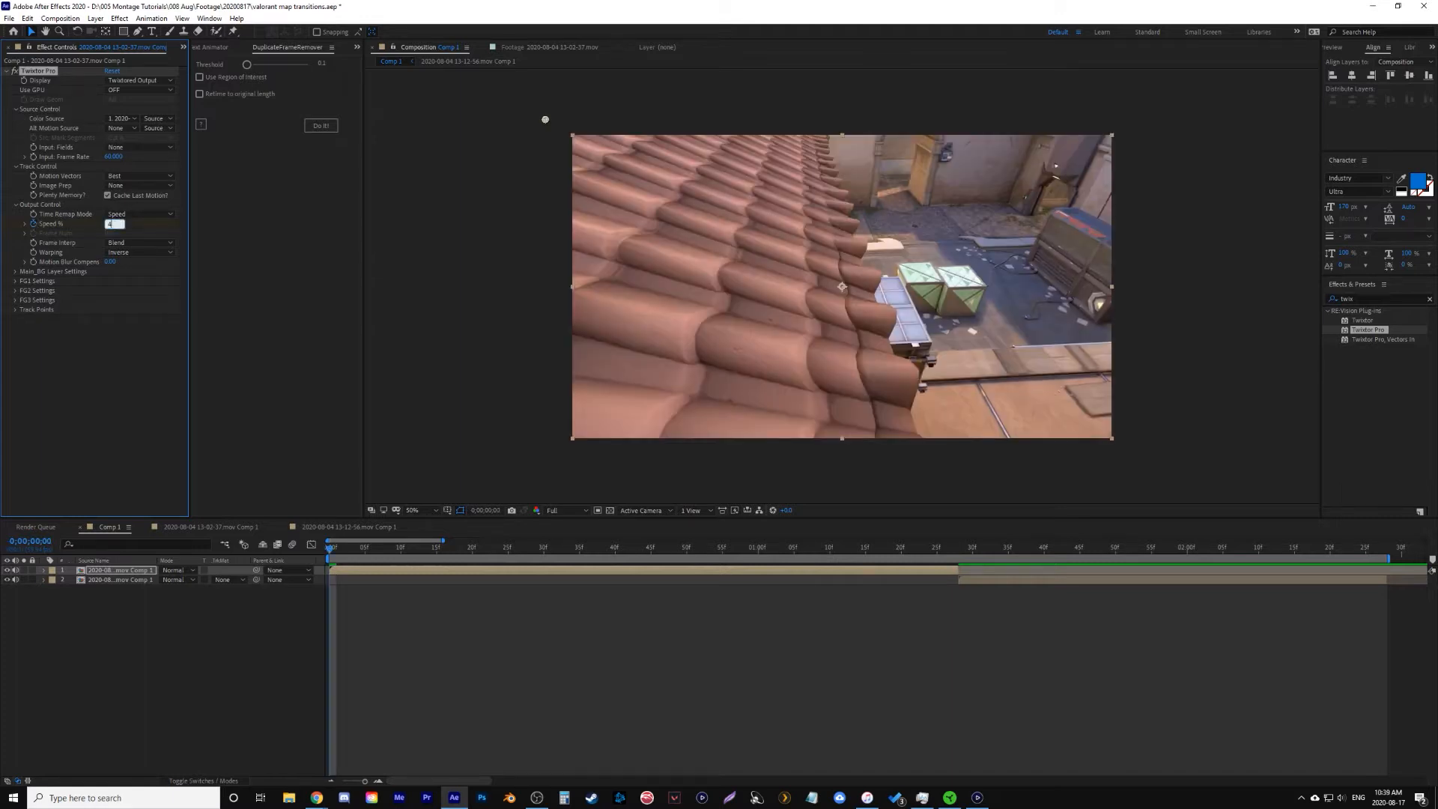
text(400.000)
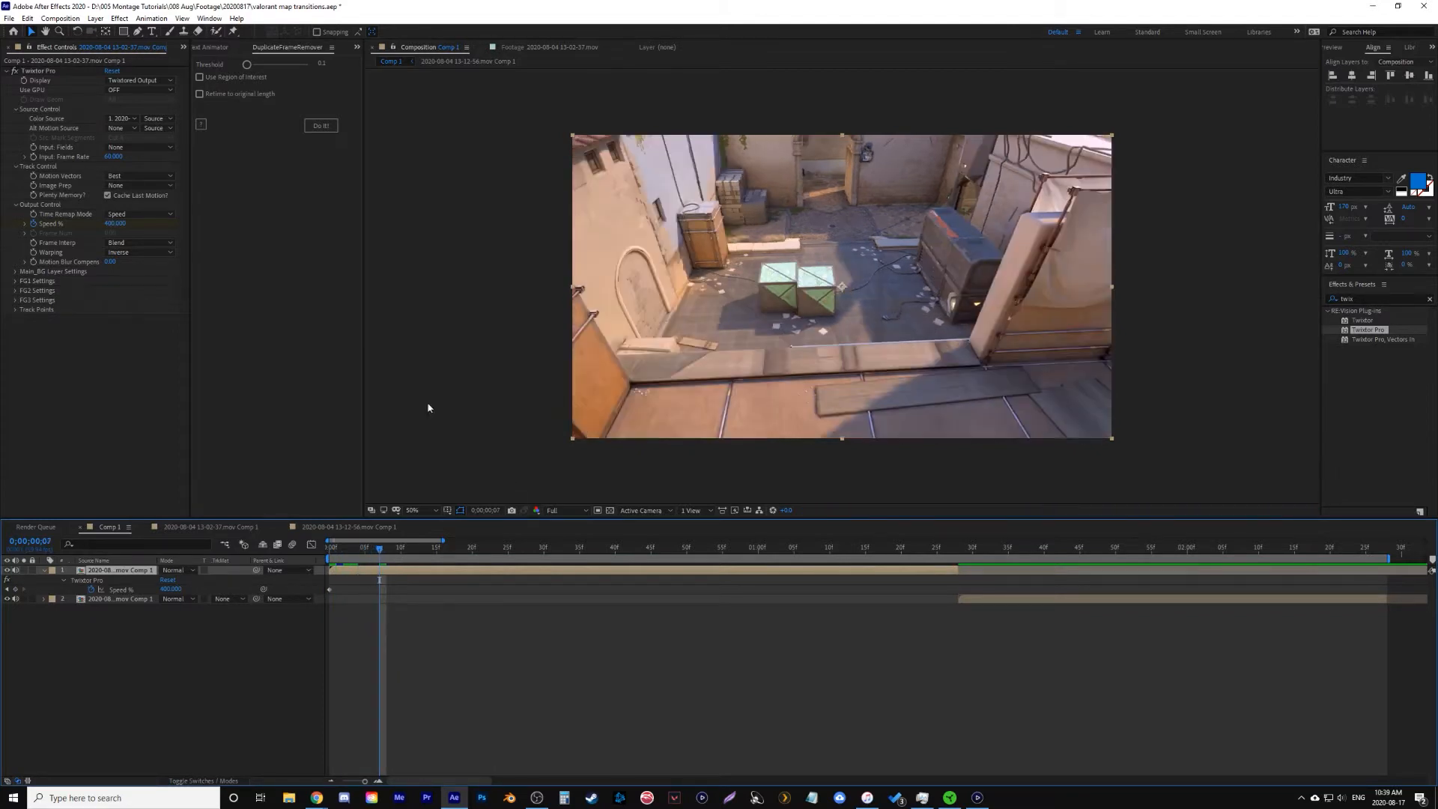
double_click(115, 223)
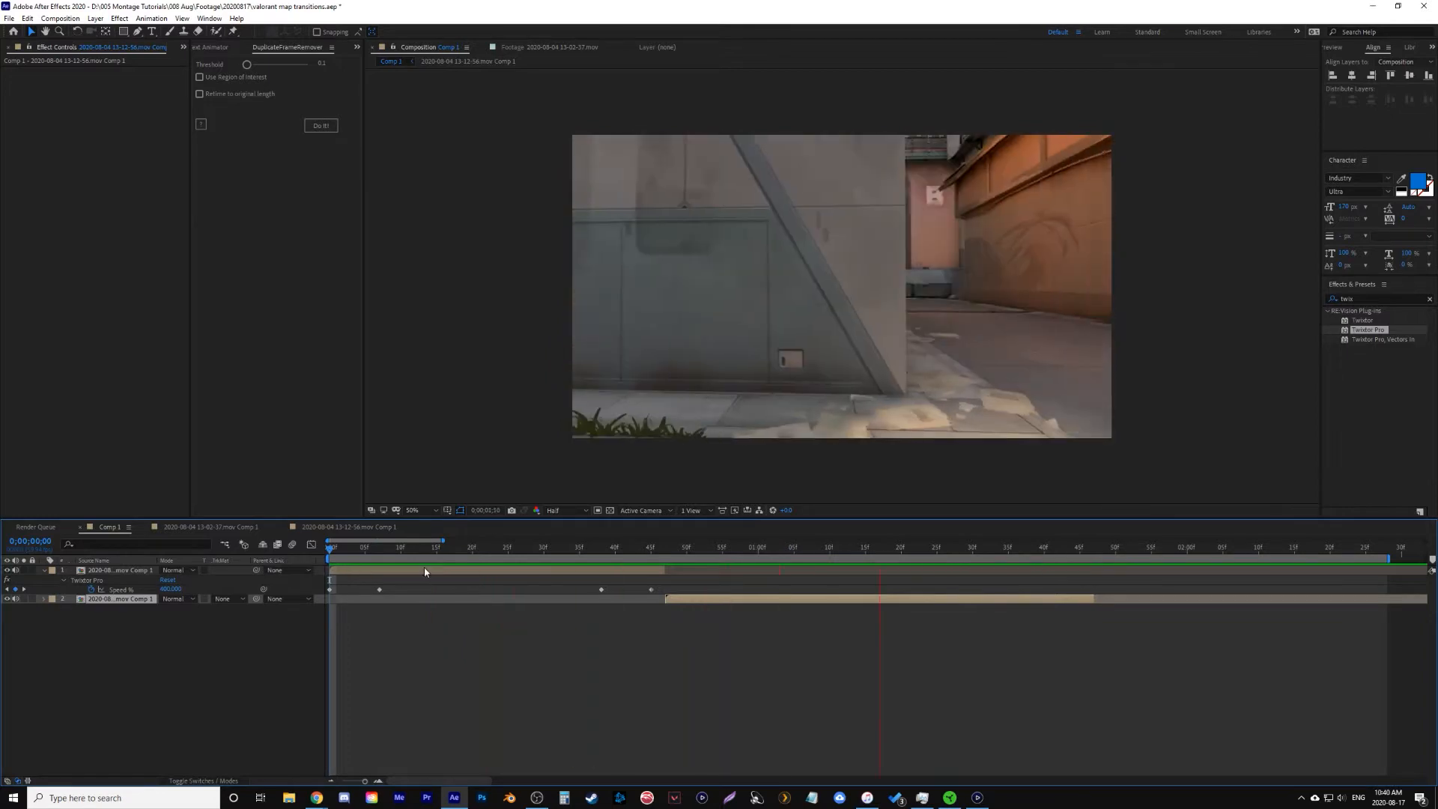
Select the second clip for time-remap speed ramp keyframes.
click(778, 546)
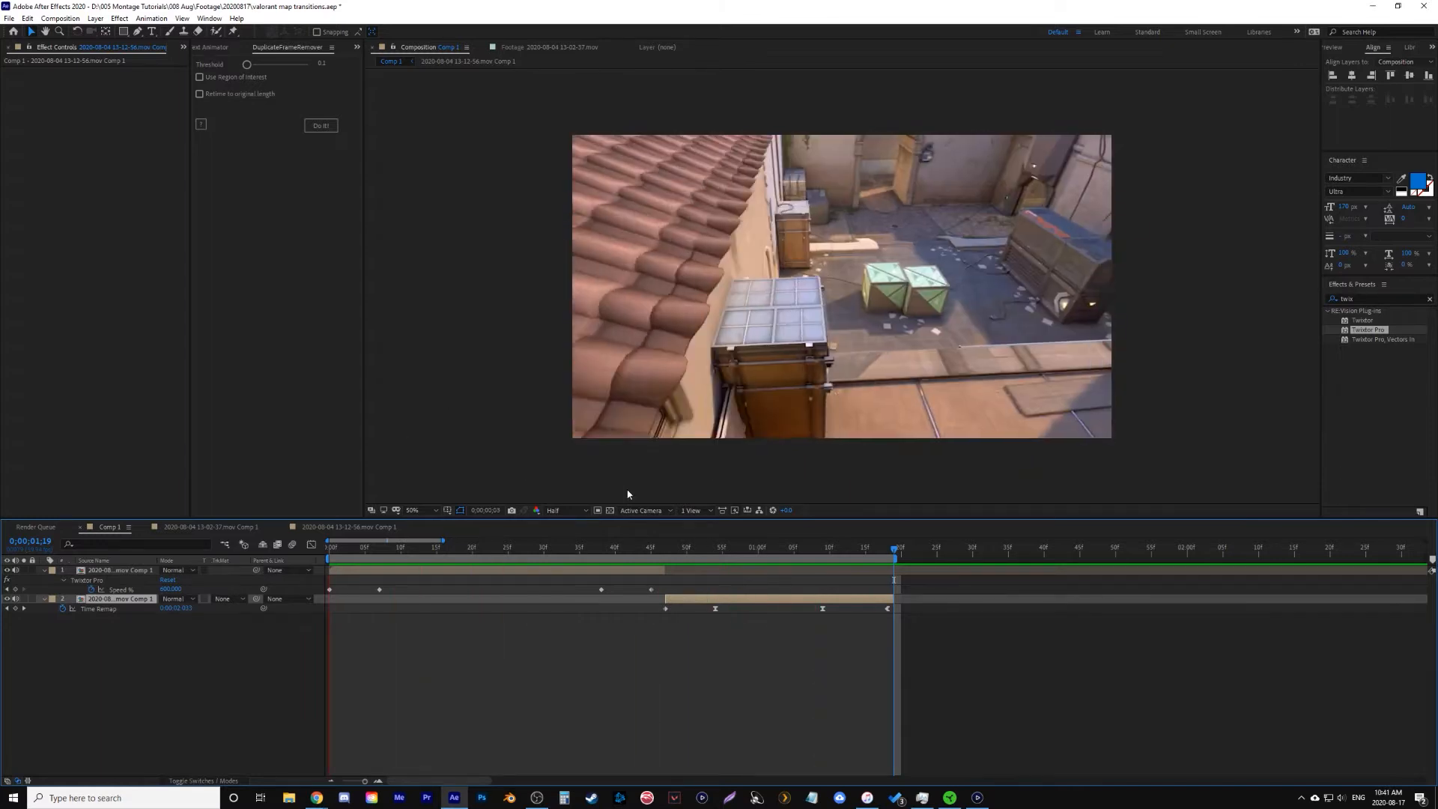
Collapse the layers and create a new adjustment layer above both clips.
click(502, 547)
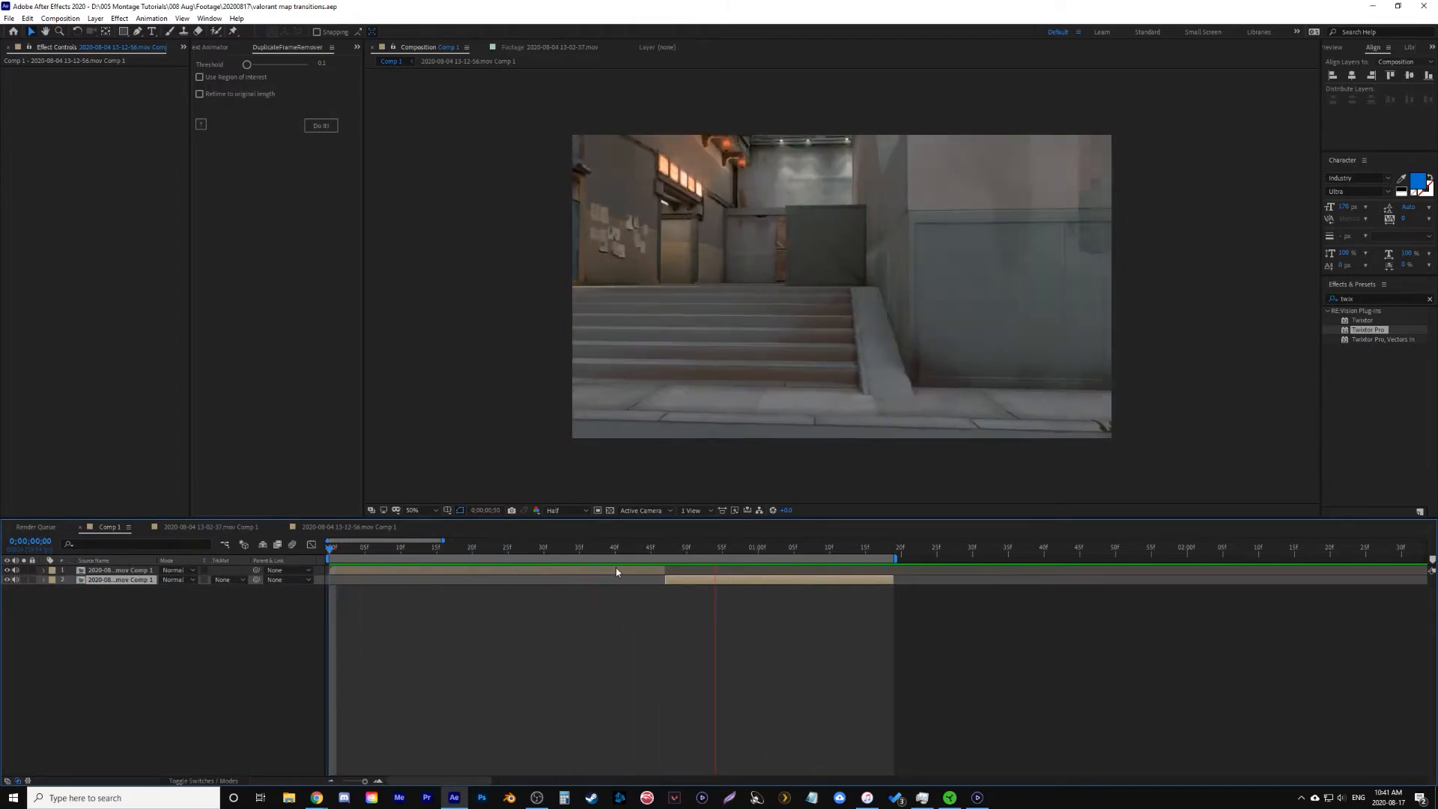
click(436, 548)
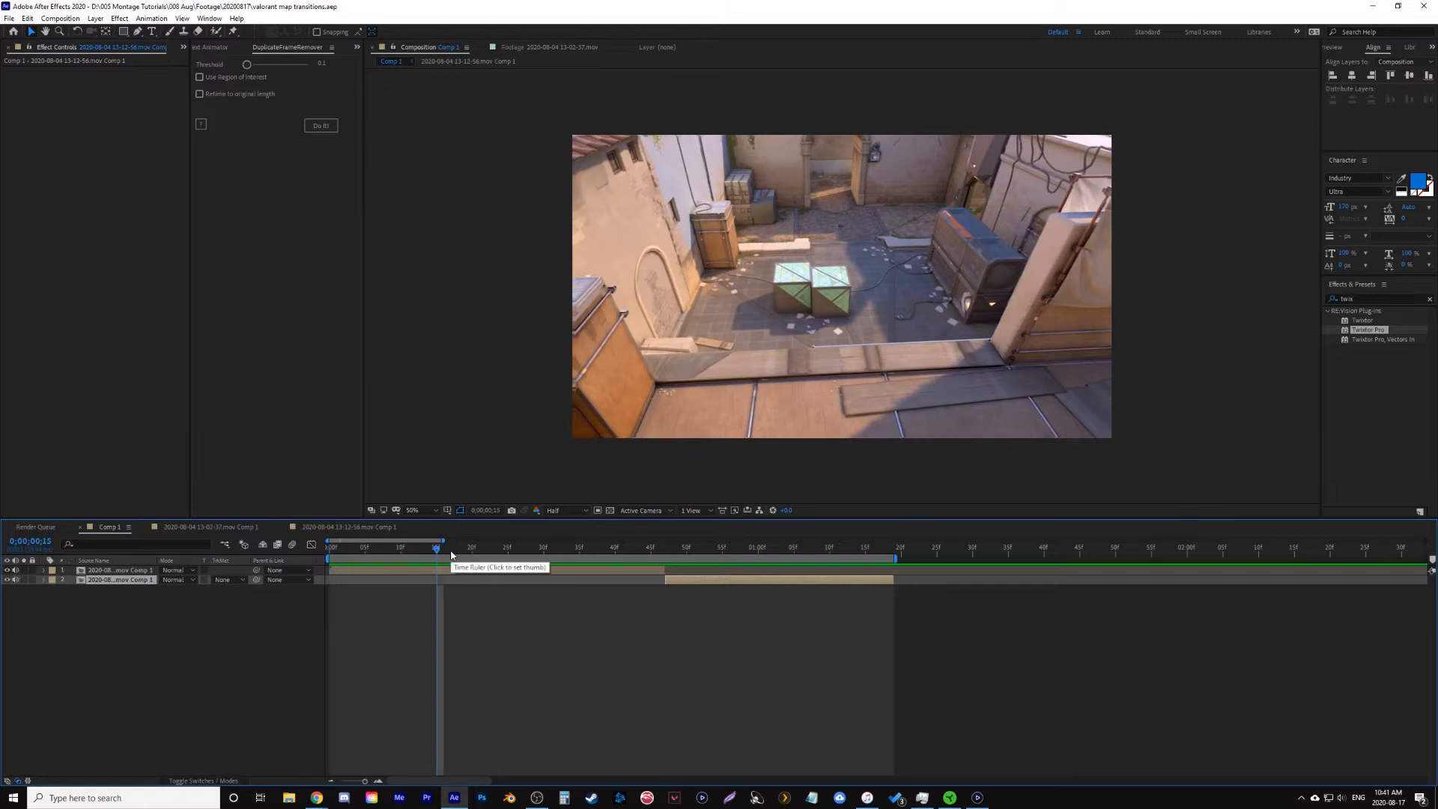
click(95, 18)
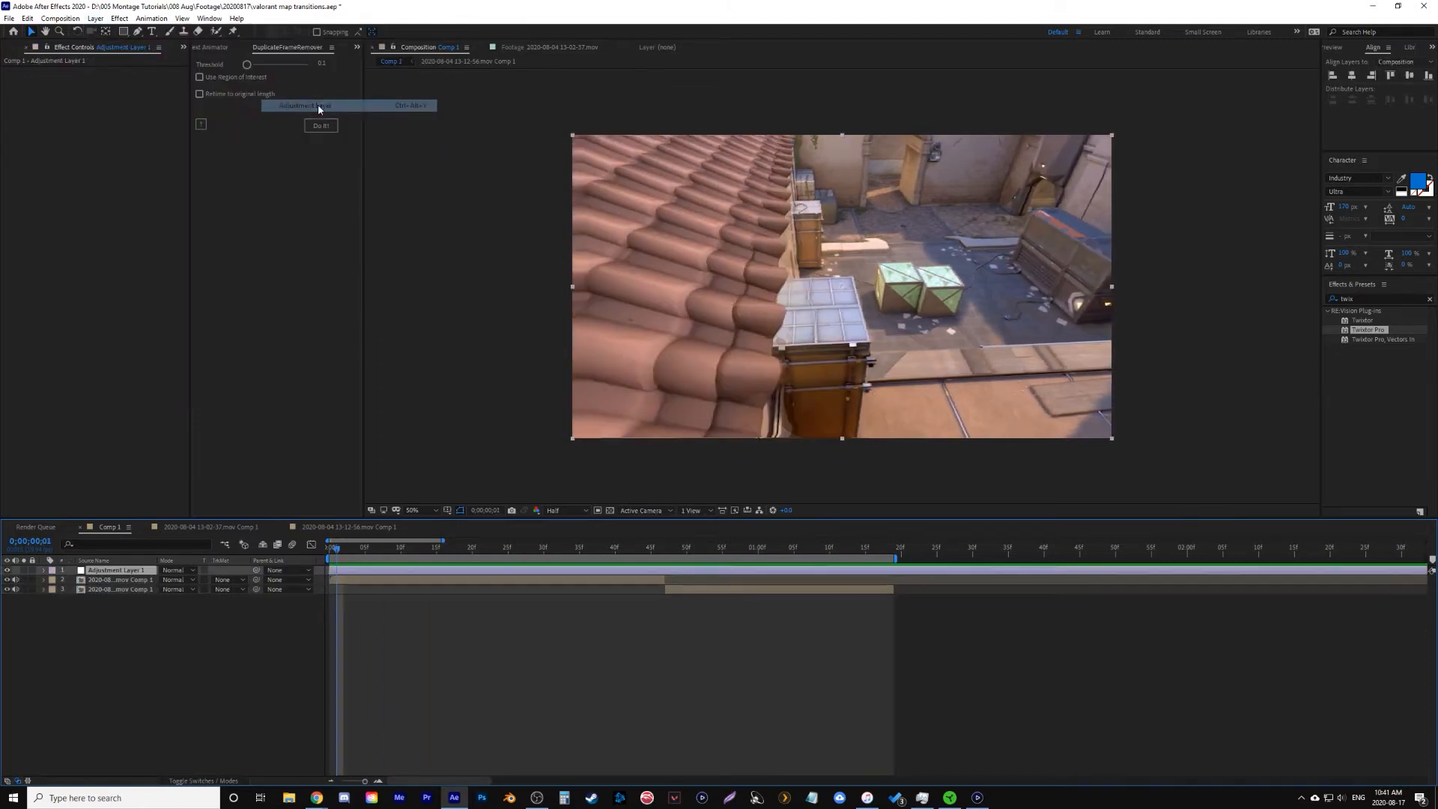
Apply the Transform effect to Adjustment Layer 1 and keyframe its Scale.
text(trans)
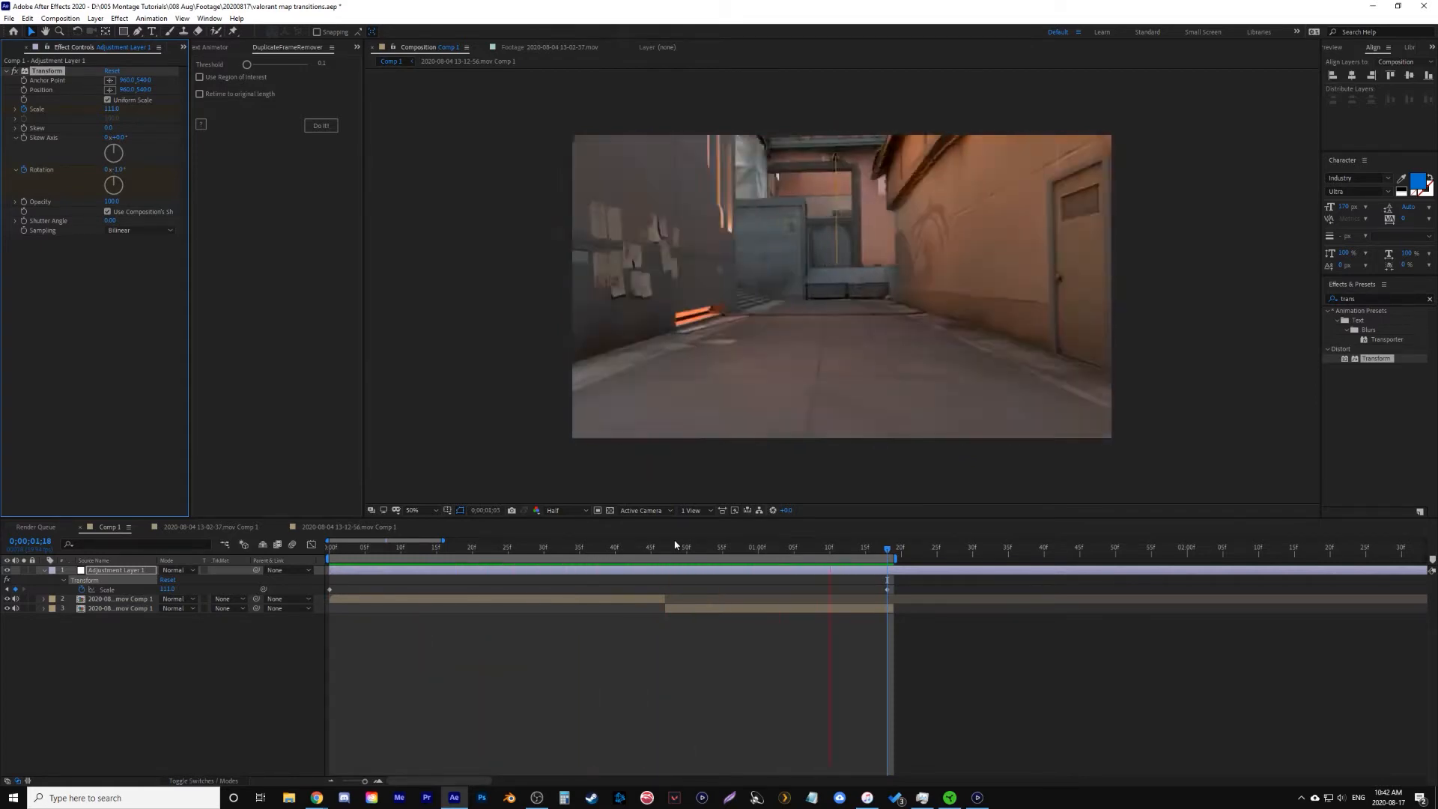
click(548, 547)
text(wig)
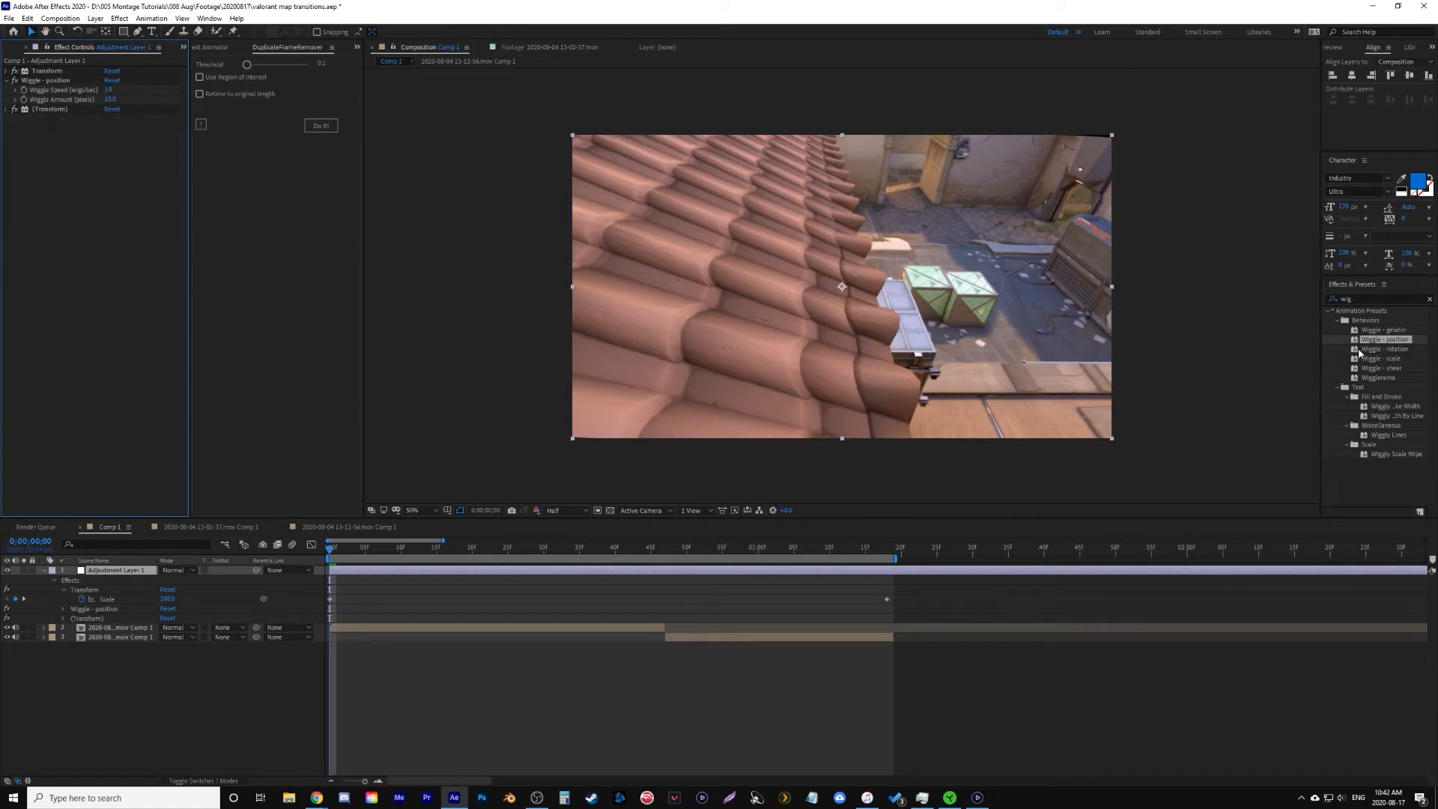
Apply the Wiggle - rotation preset to the adjustment layer and collapse its properties.
double_click(1389, 349)
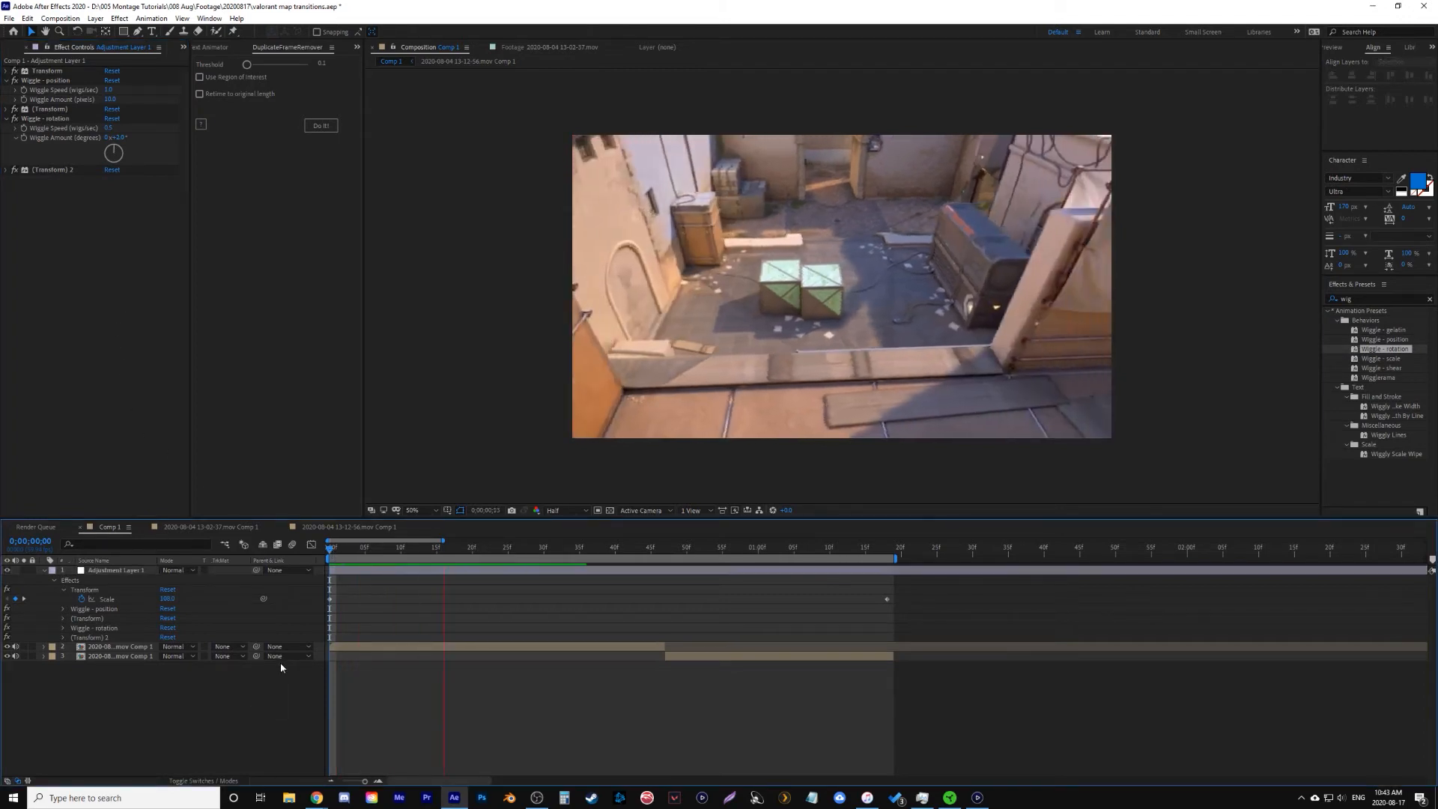
click(726, 547)
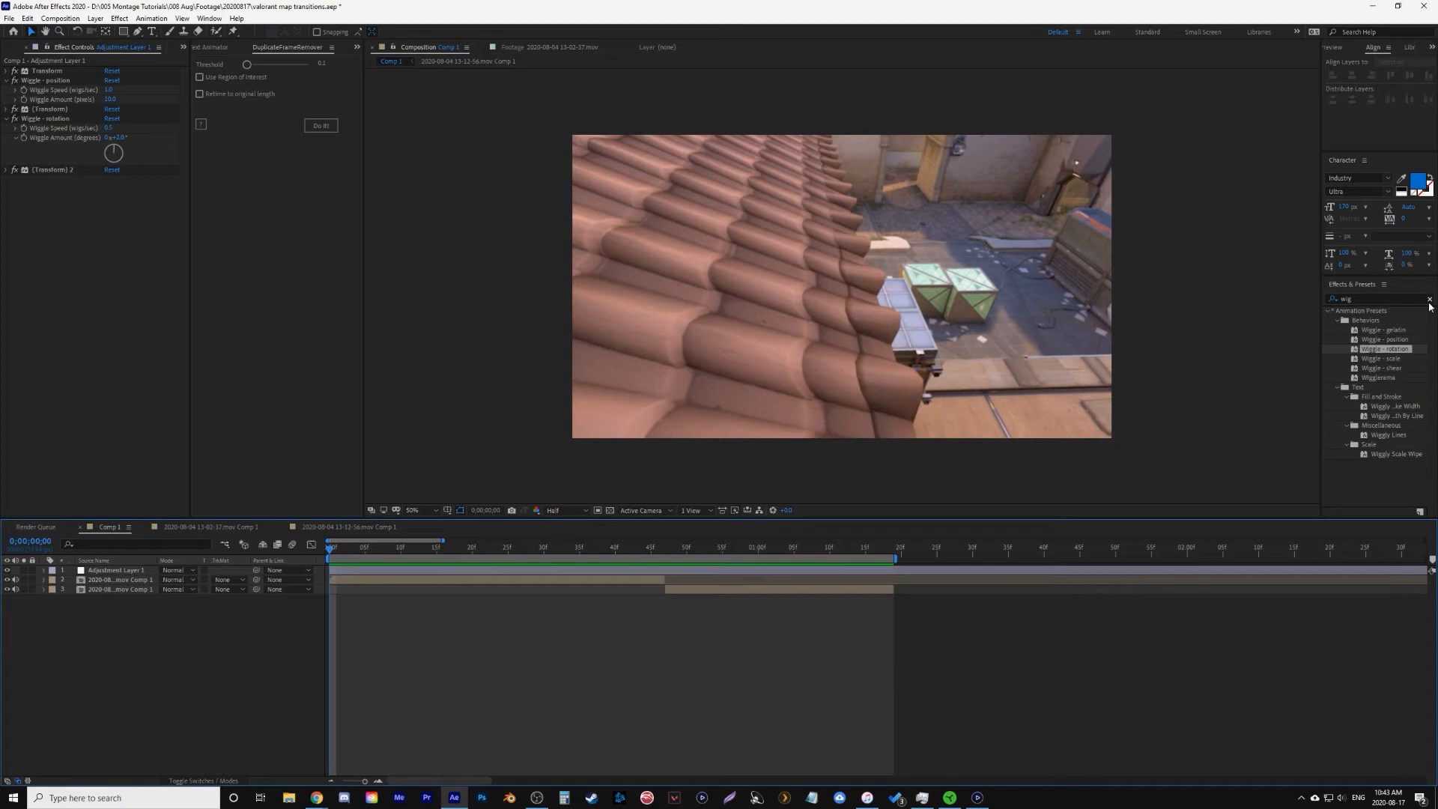
Apply RSMB motion blur to Adjustment Layer 1 and preview the composition.
click(1428, 300)
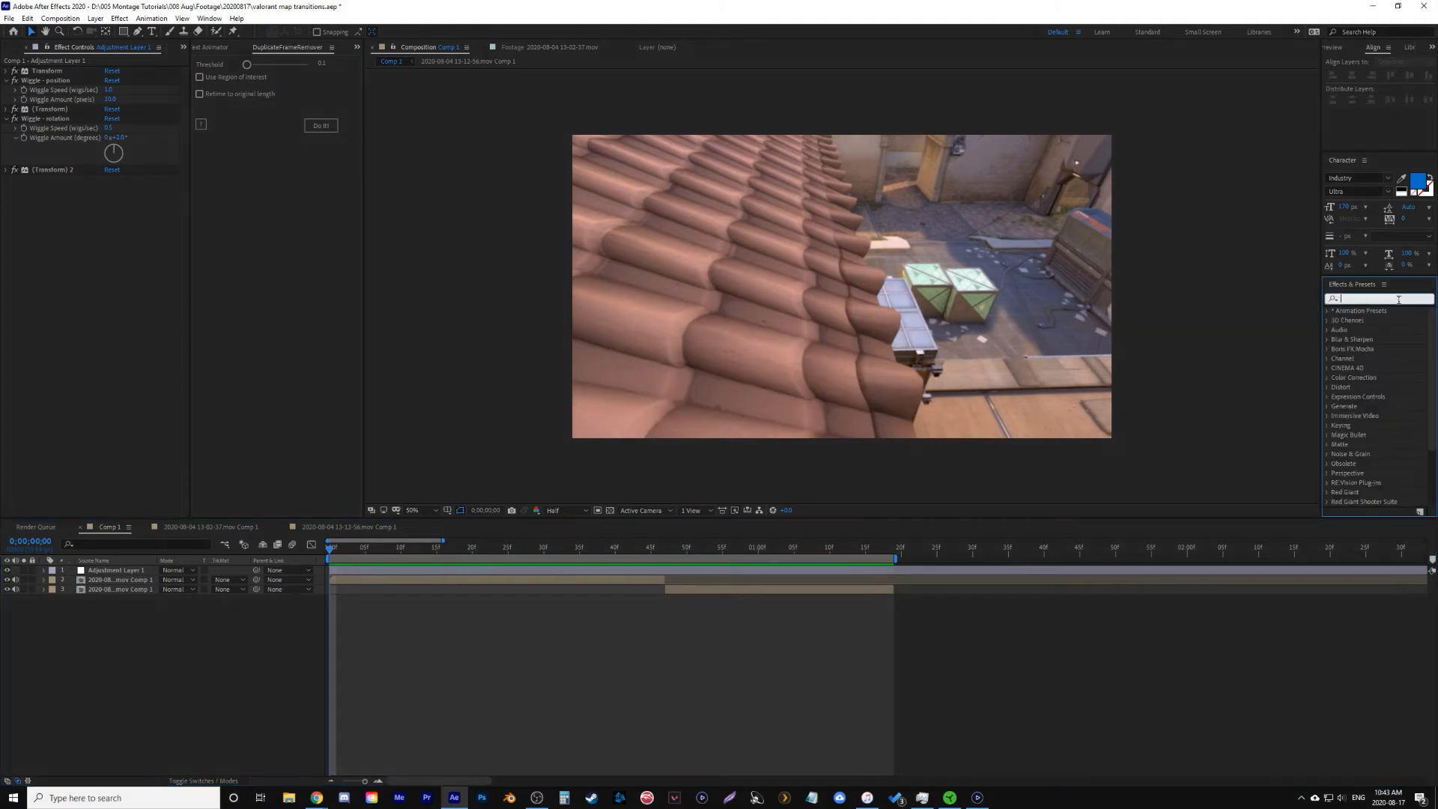
text(rsm)
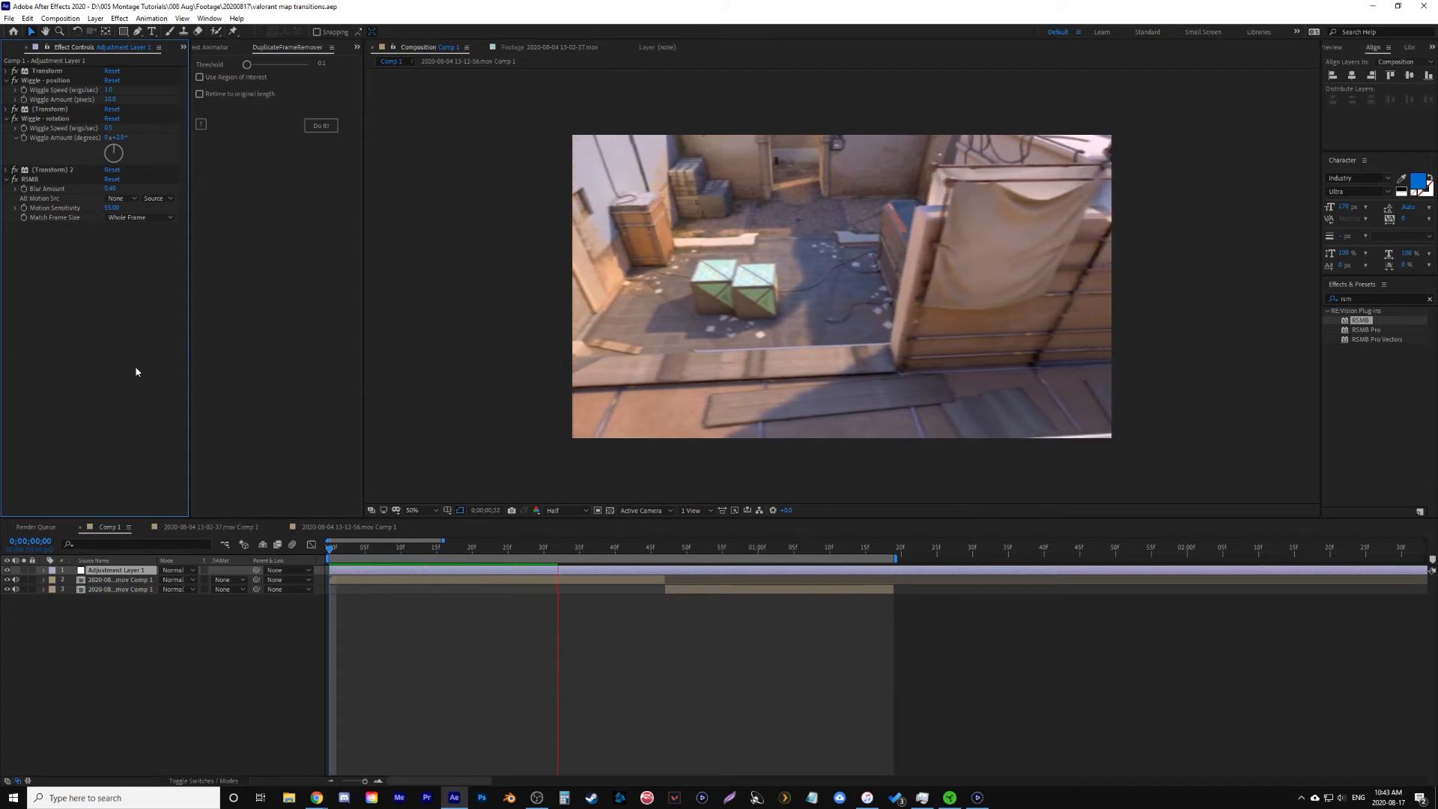
click(630, 546)
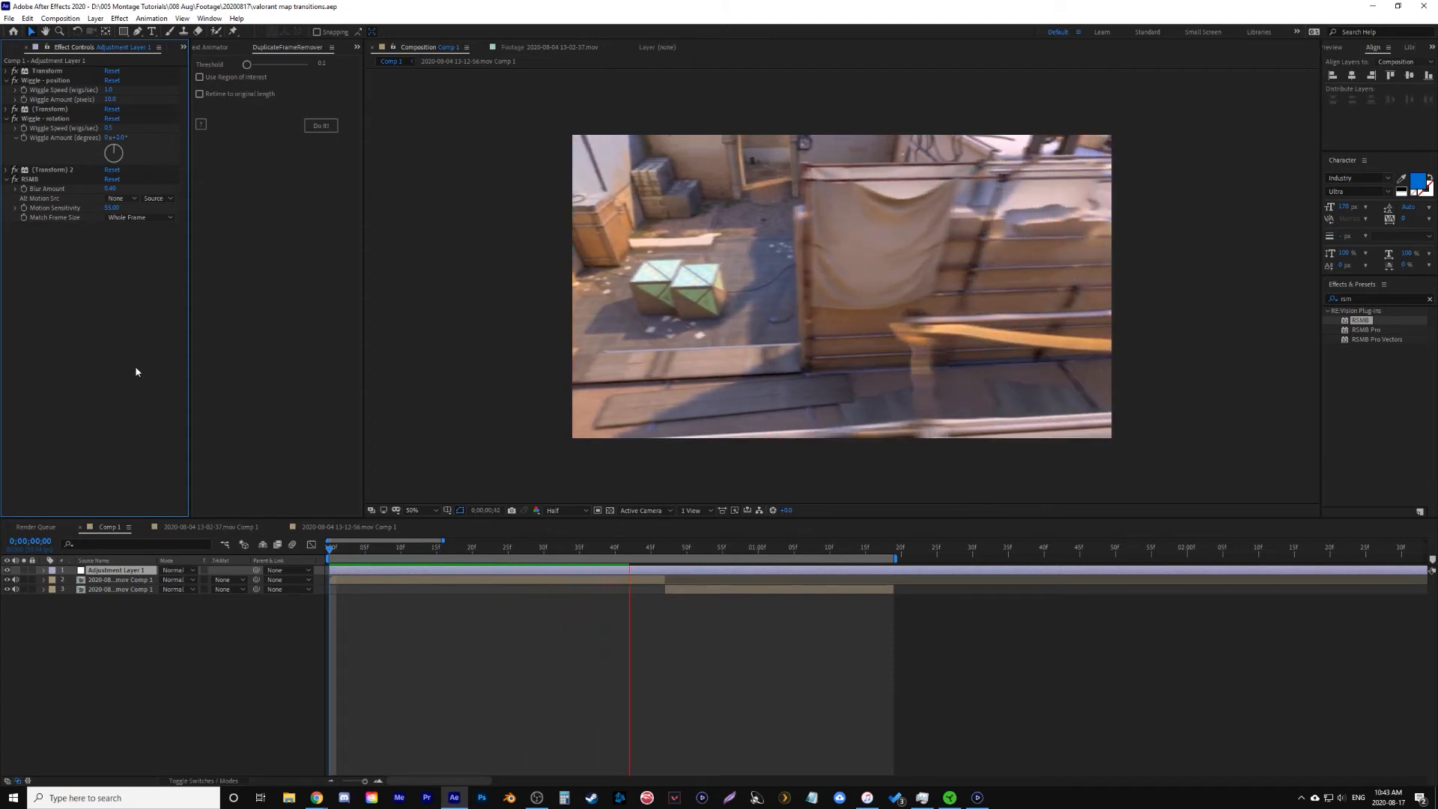
click(716, 545)
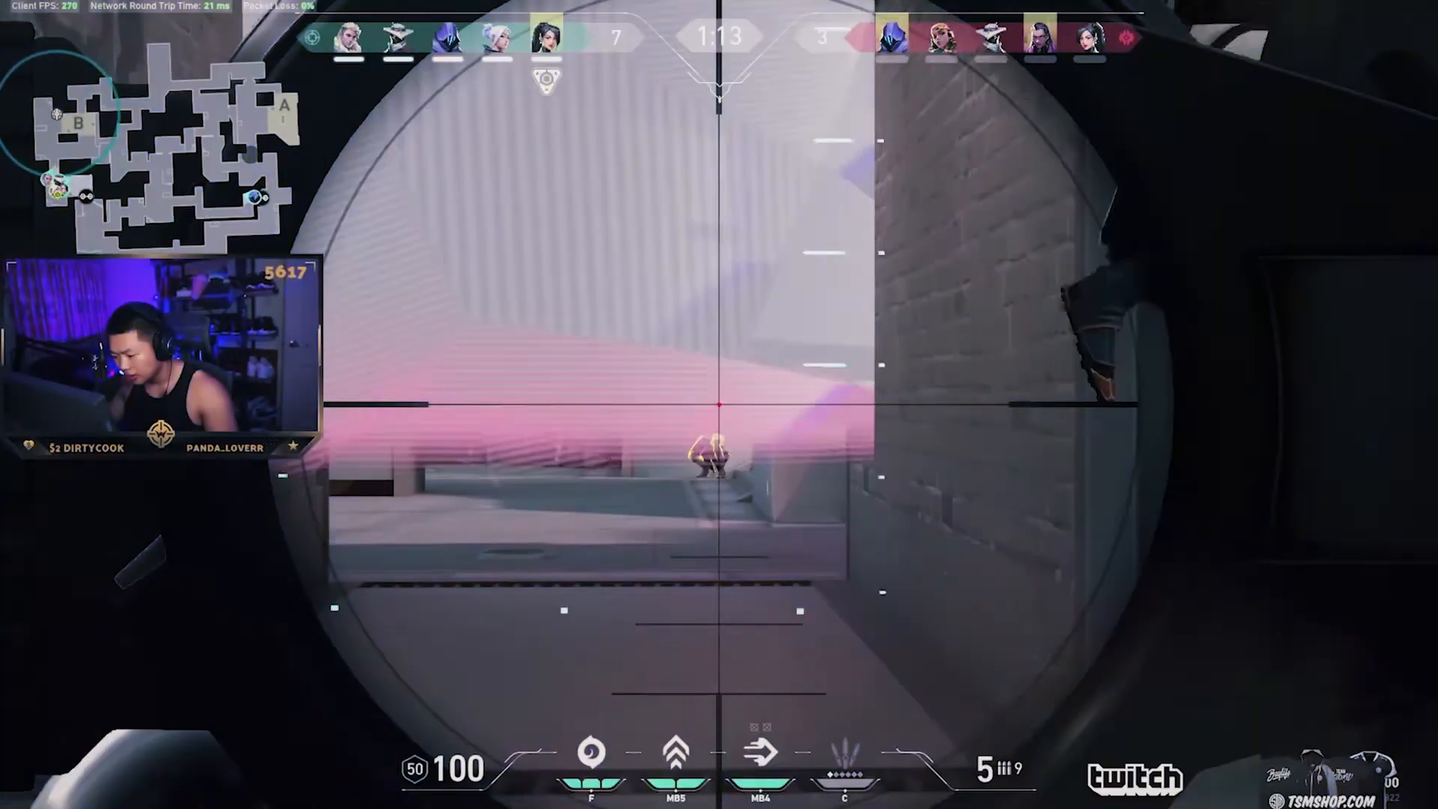
Play back the finished speed-ramped sniper montage in full-screen preview.
click(719, 405)
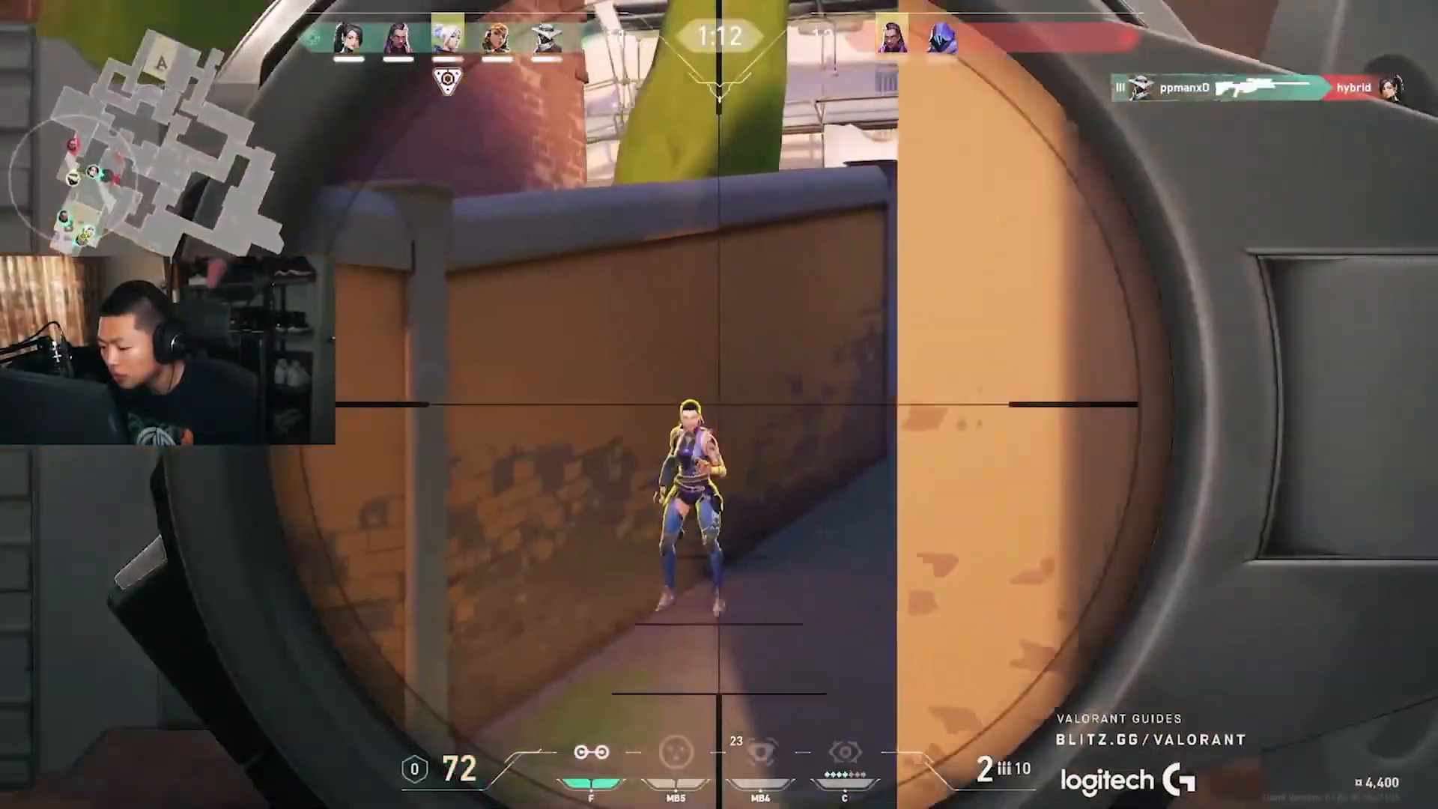
click(720, 405)
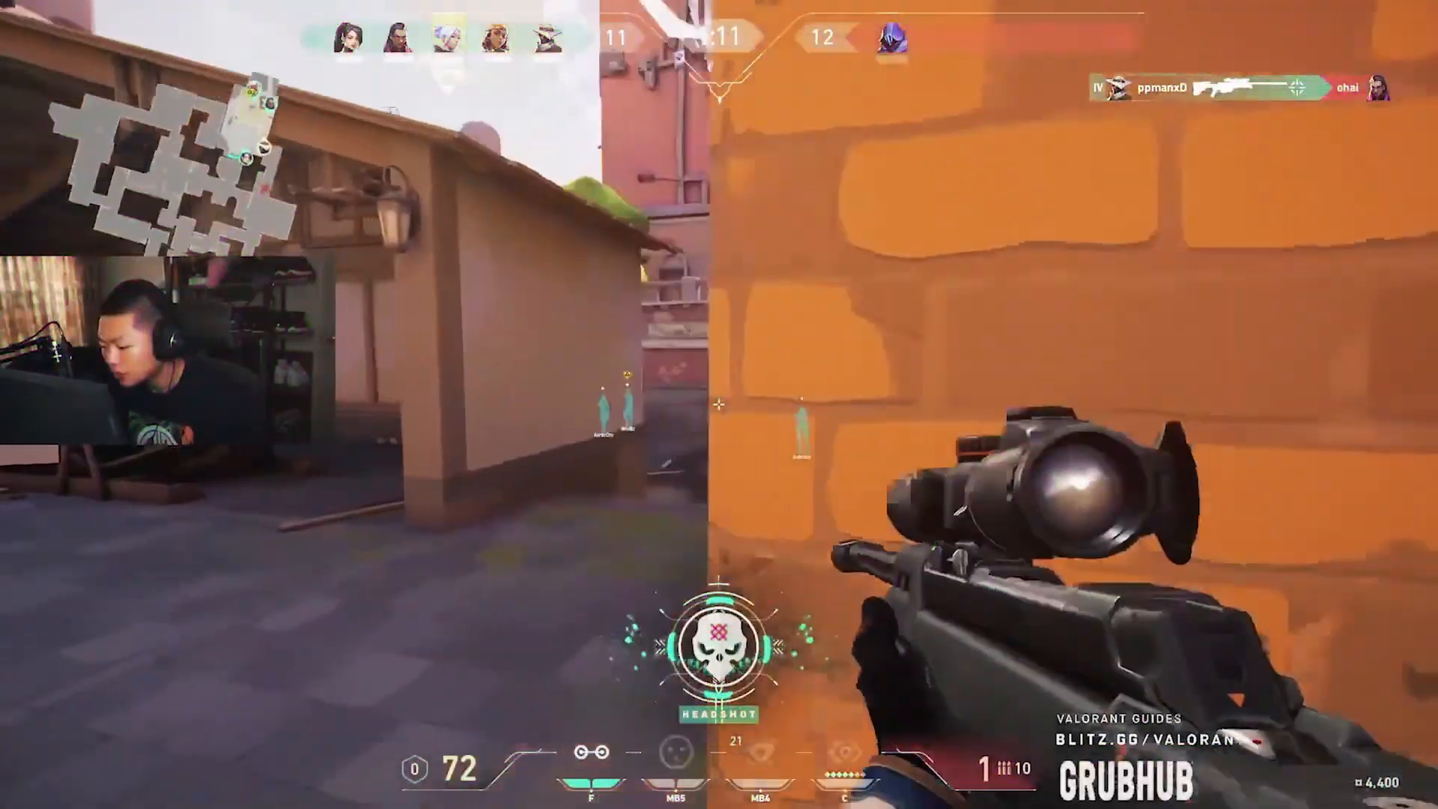